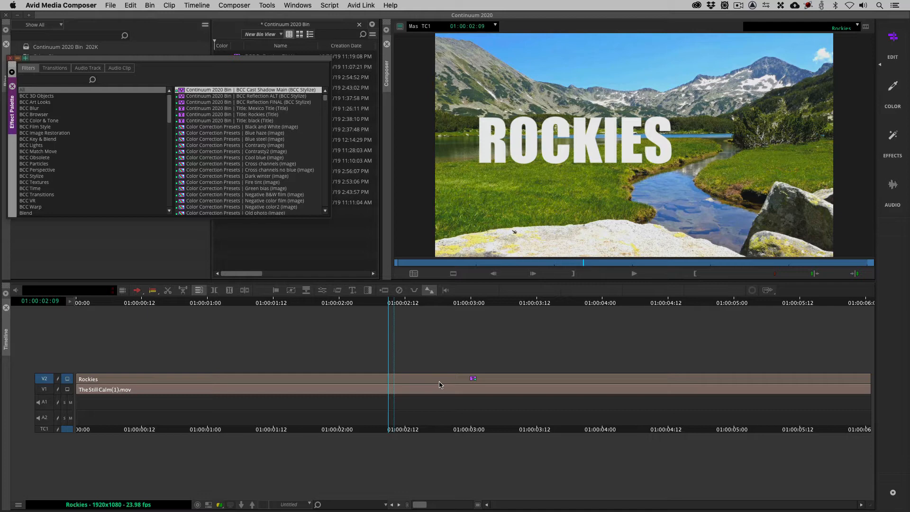
mouse_move(438, 331)
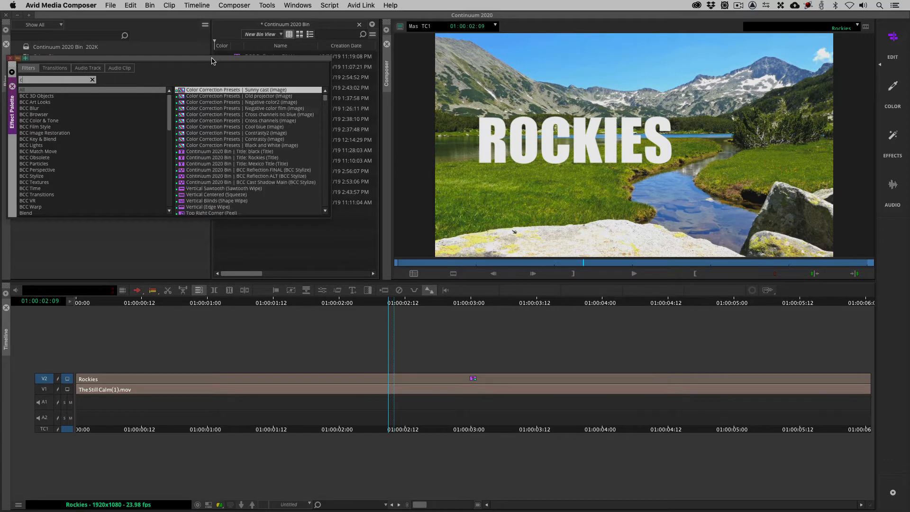
- Search 'cast shadow' and apply BCC Cast Shadow to the ROCKIES title clip on V2
type("cast shadow")
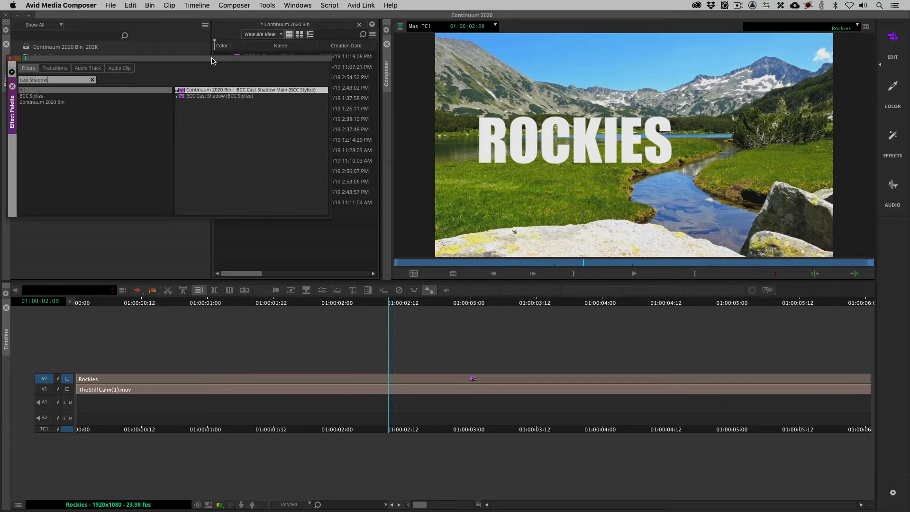
left_click(219, 96)
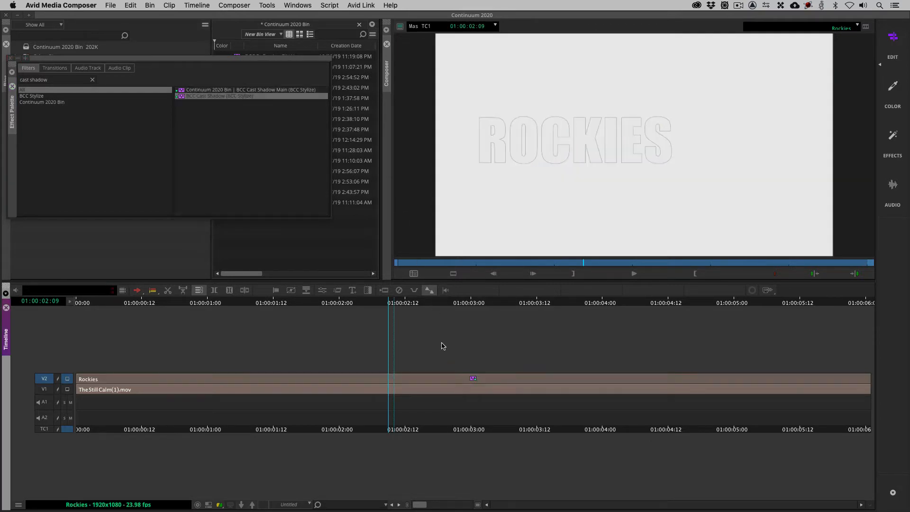
left_click(470, 380)
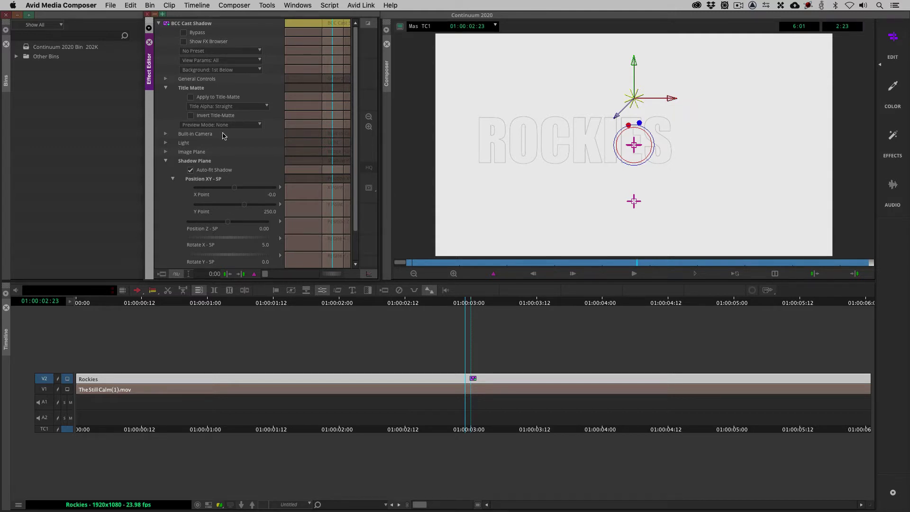
mouse_move(321, 290)
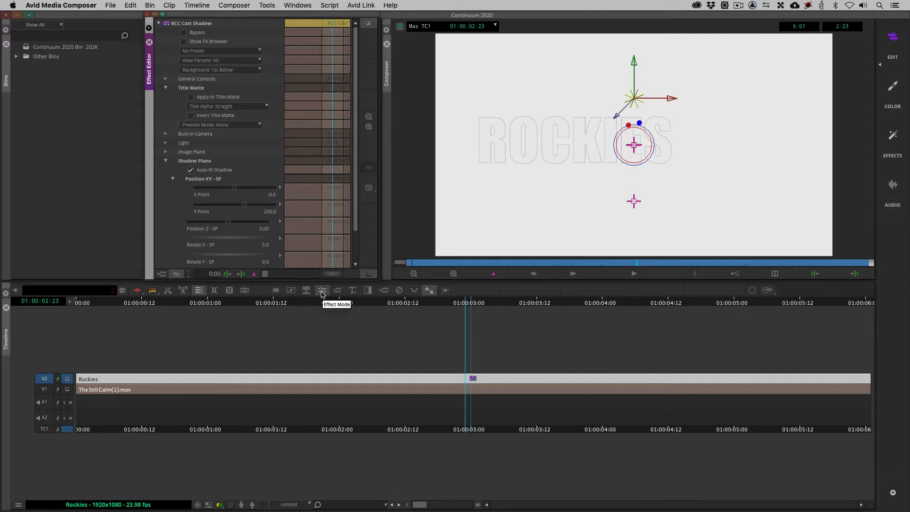
mouse_move(268, 134)
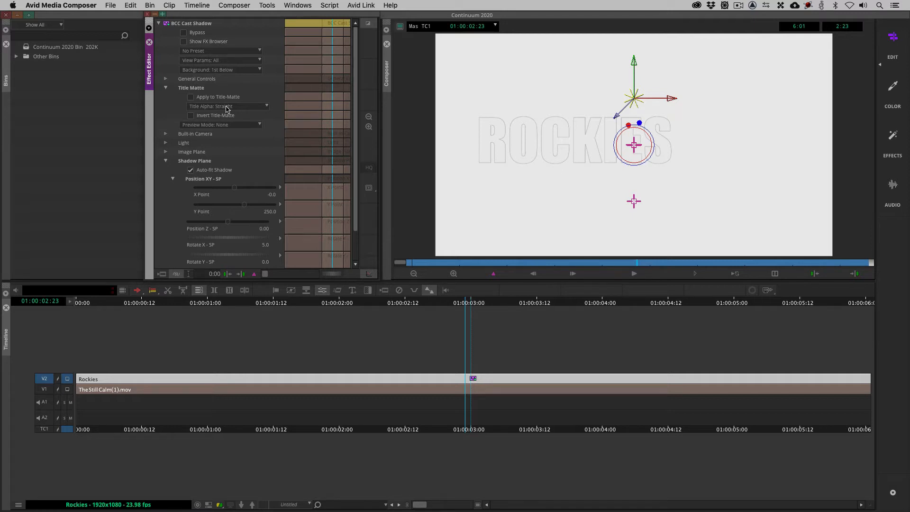
- Enable Apply to Title-Matte so ROCKIES casts its shadow over the landscape
left_click(191, 97)
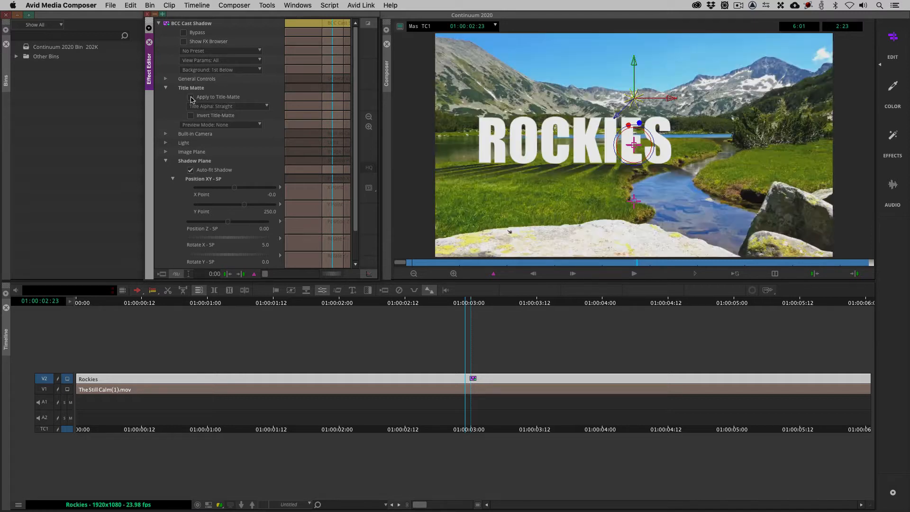
left_click(190, 97)
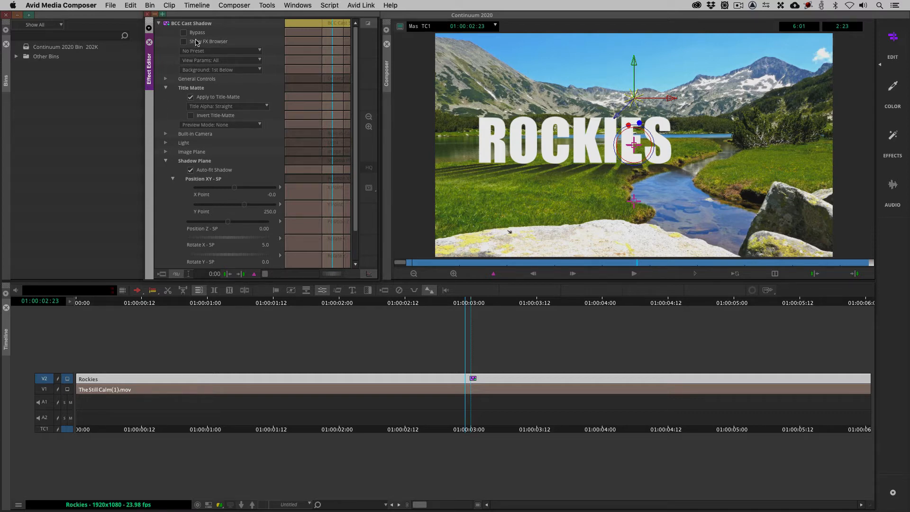
- Show the BCC FX Browser to preview Cast Shadow presets such as SoftColoredShadow
left_click(185, 41)
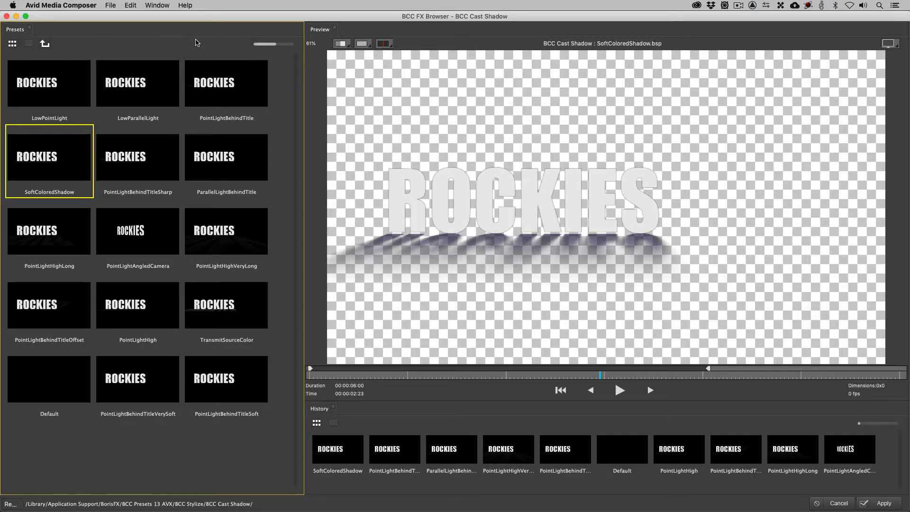
mouse_move(237, 143)
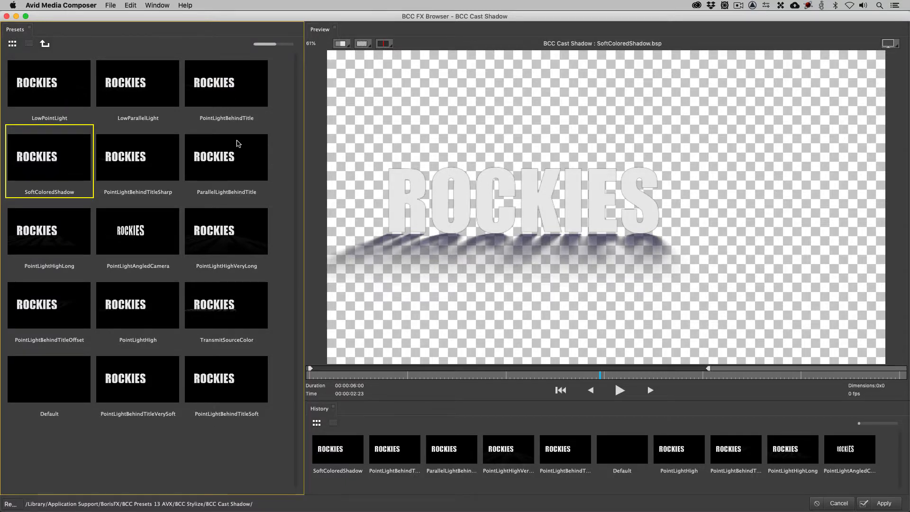
mouse_move(119, 291)
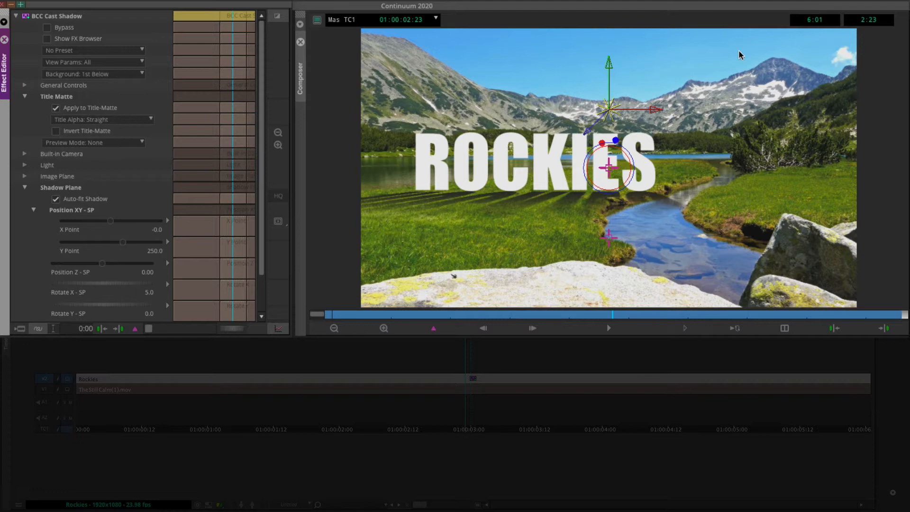
mouse_move(608, 62)
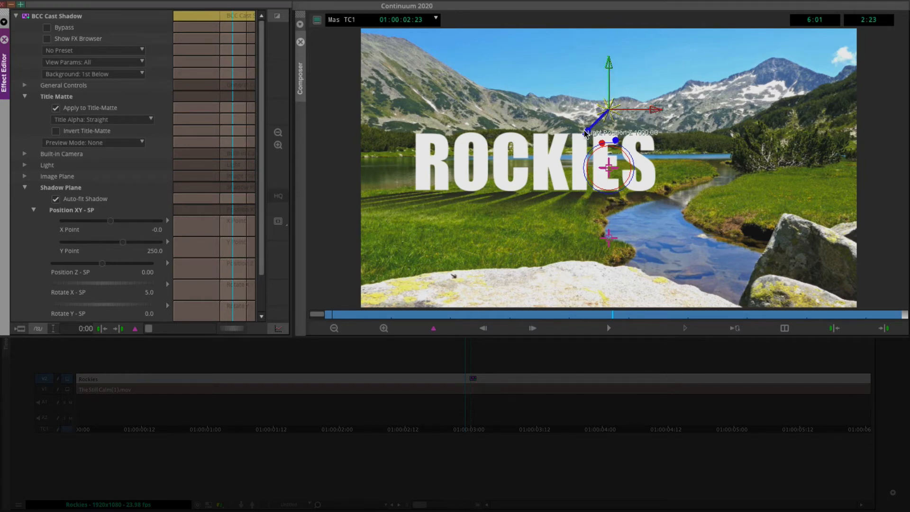
mouse_move(607, 70)
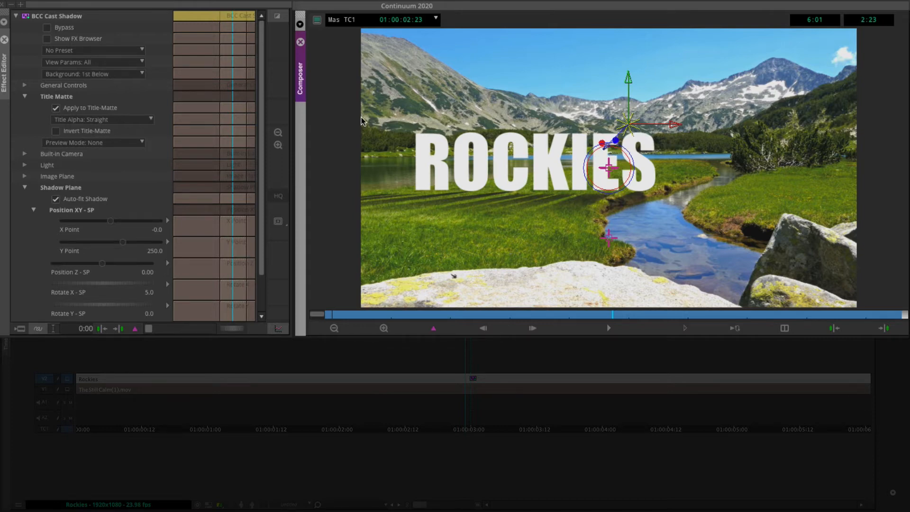
left_click(93, 49)
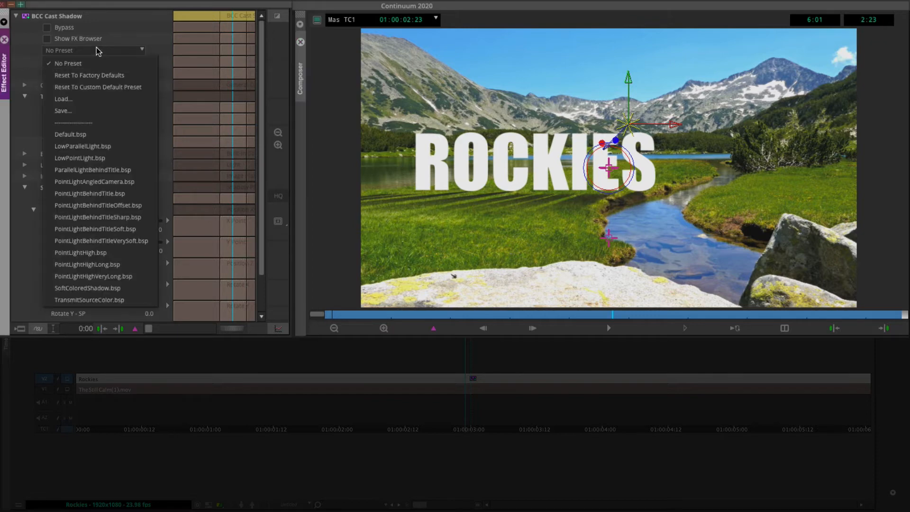
left_click(68, 62)
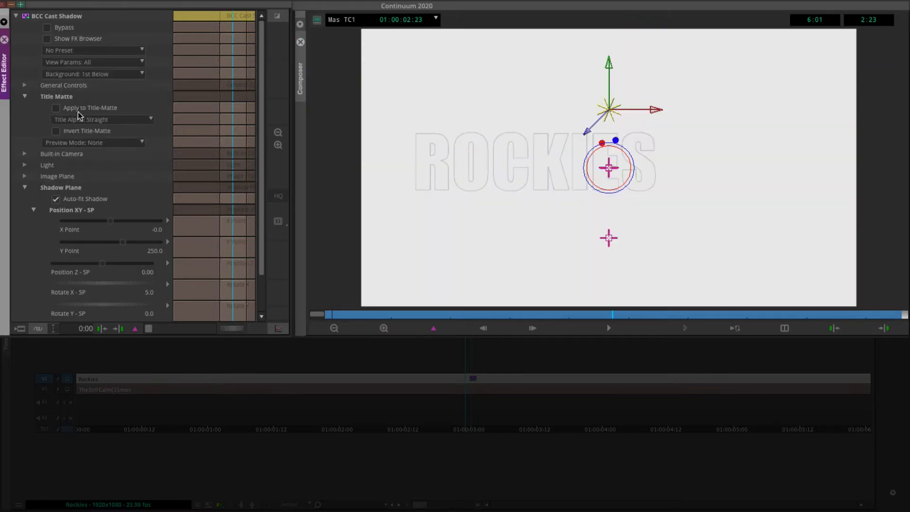
left_click(56, 108)
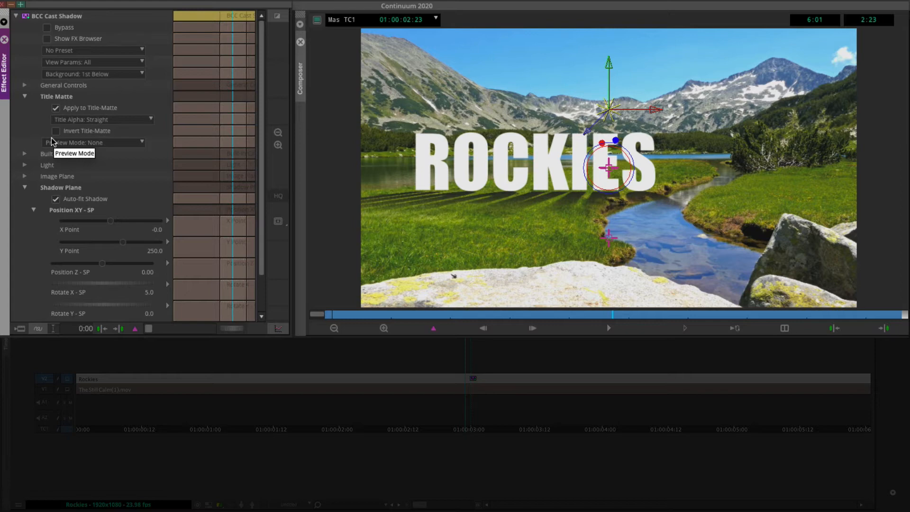
mouse_move(40, 142)
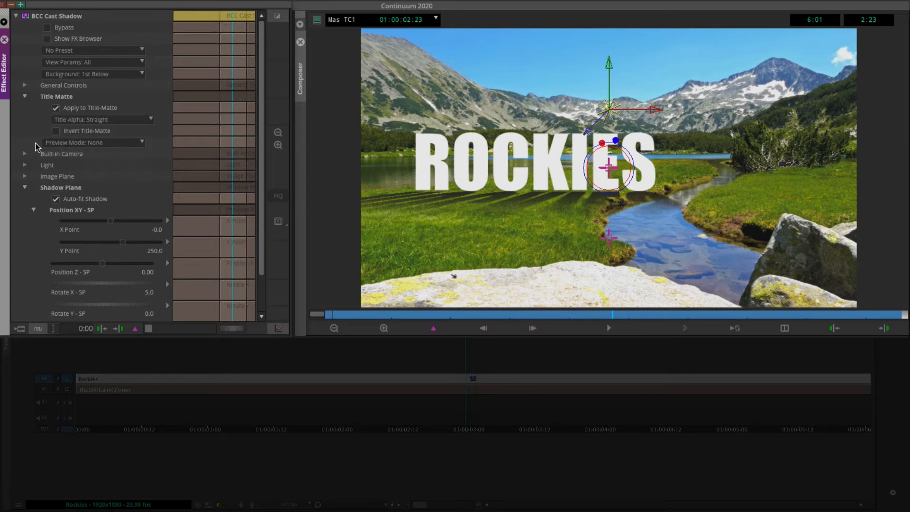
left_click(93, 142)
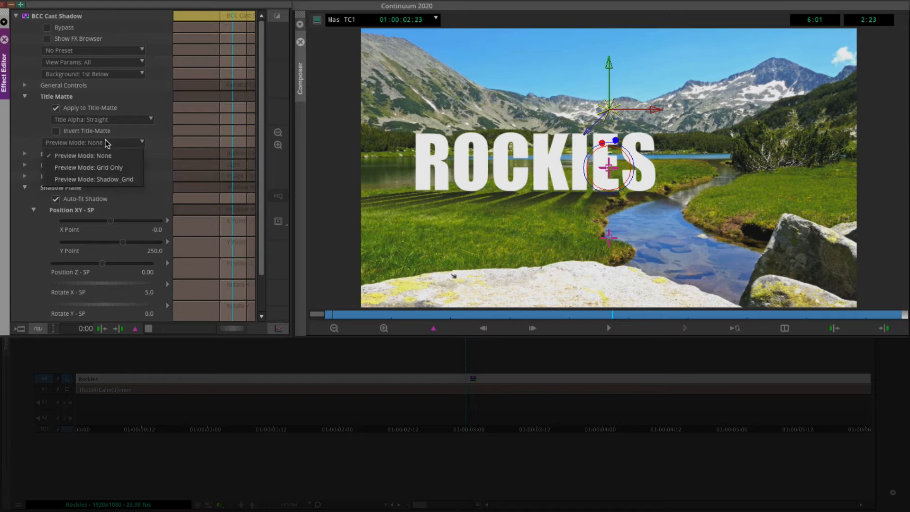
left_click(88, 167)
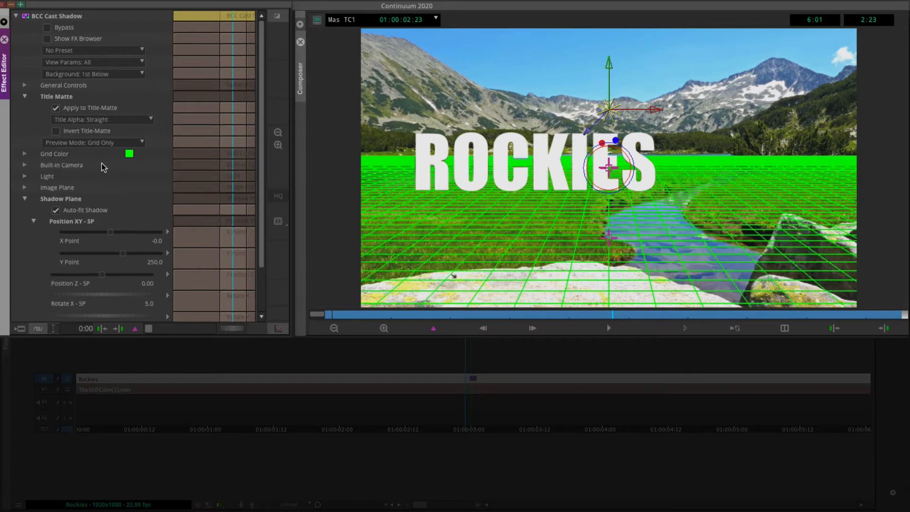
left_click(92, 142)
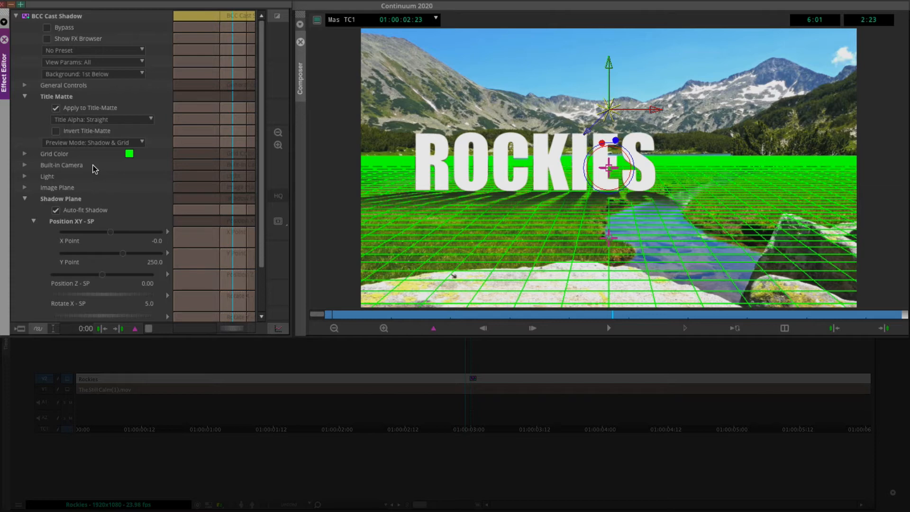
mouse_move(91, 146)
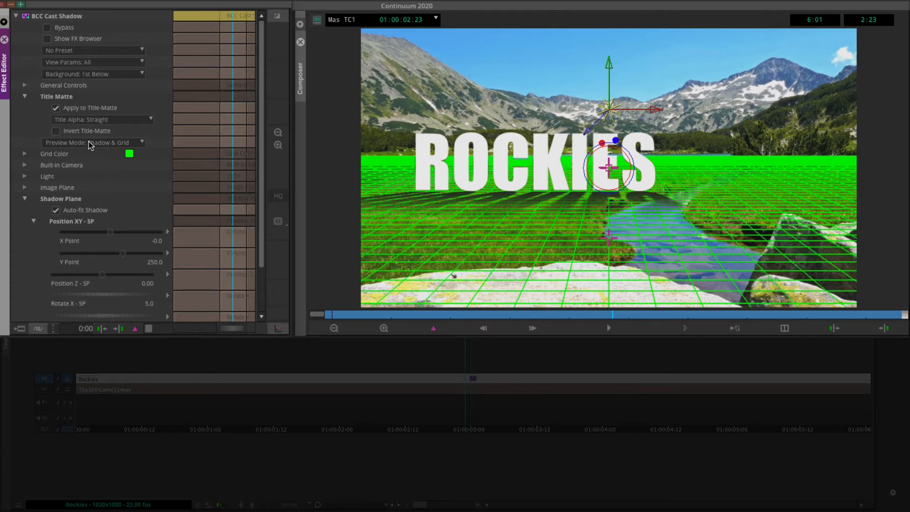
left_click(93, 142)
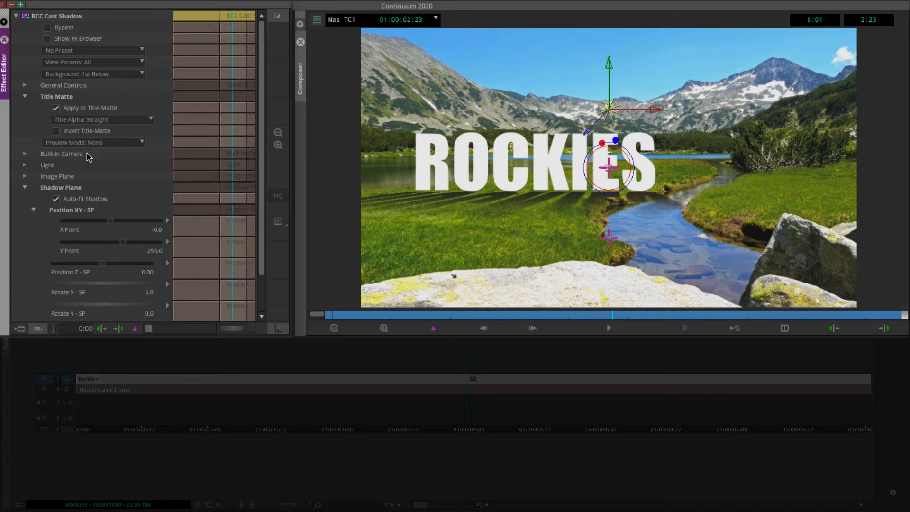
mouse_move(113, 192)
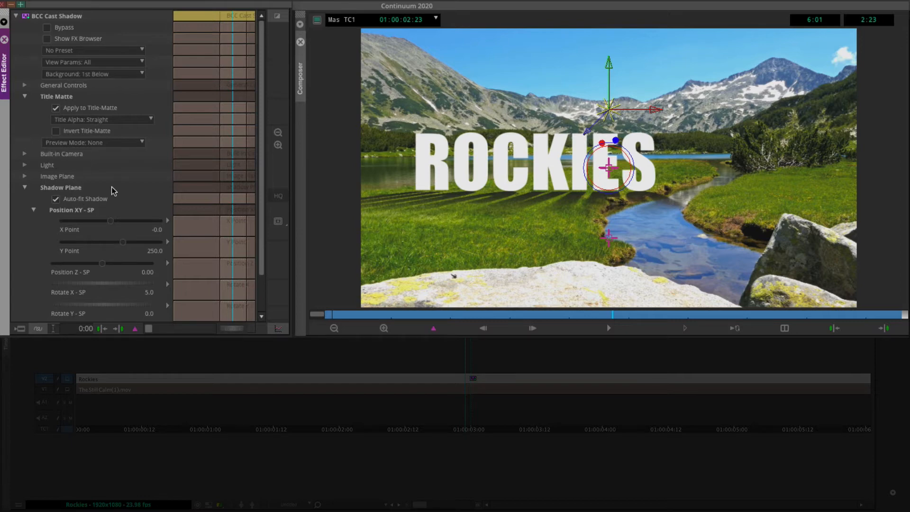
mouse_move(512, 185)
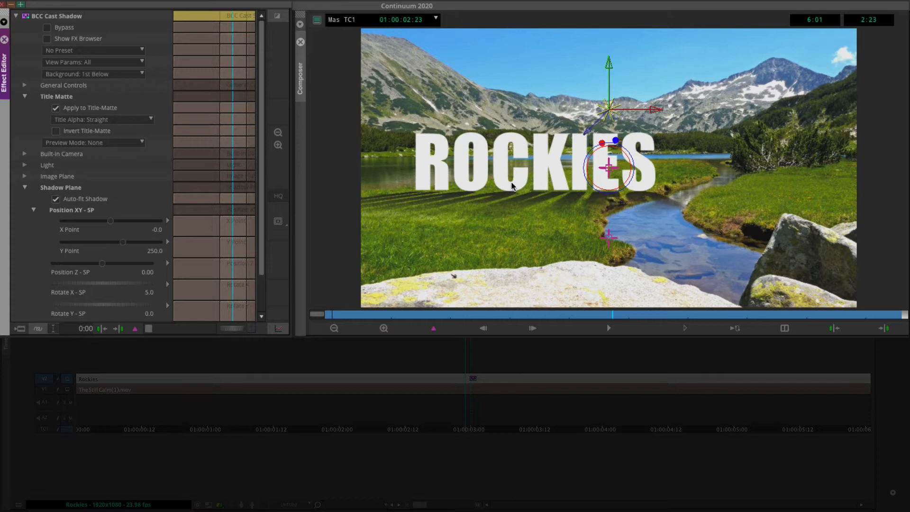
mouse_move(447, 194)
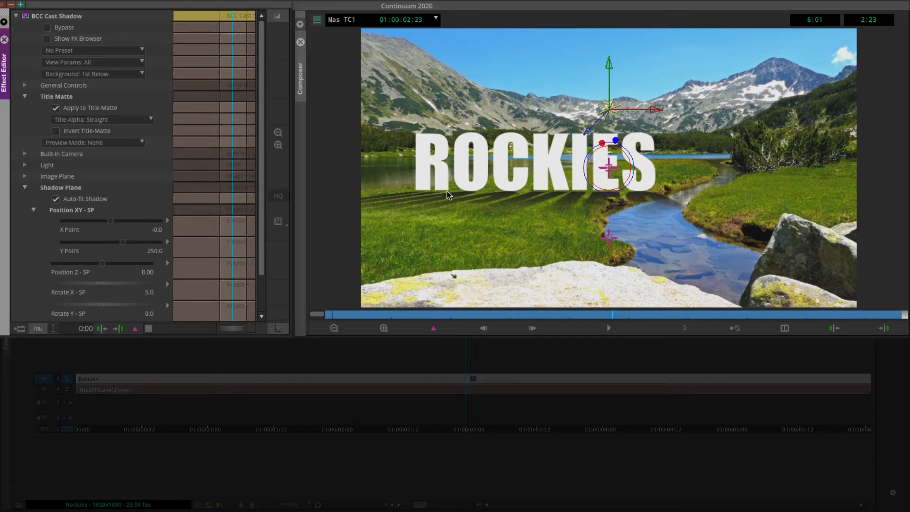
mouse_move(114, 197)
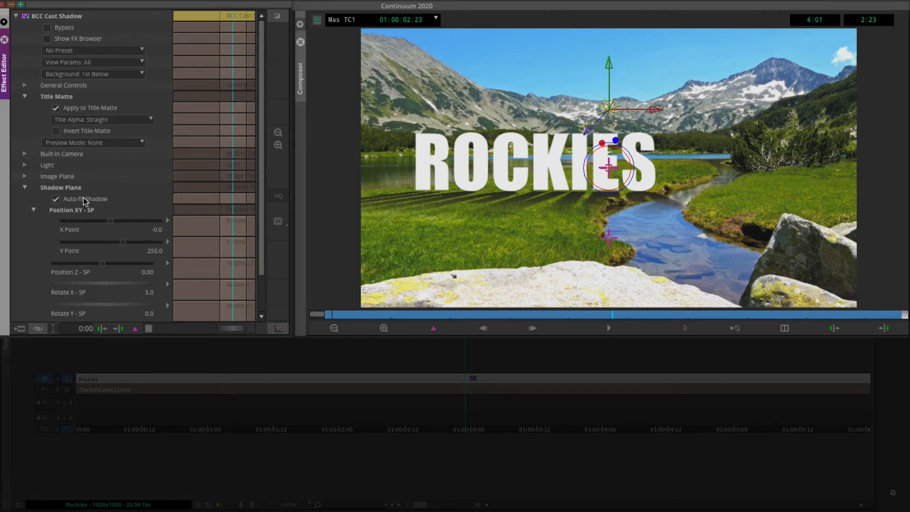
- Set Shadow Plane Y Point to 126.5 and enable Auto-fit Shadow, using a temporary grid preview
left_click(57, 198)
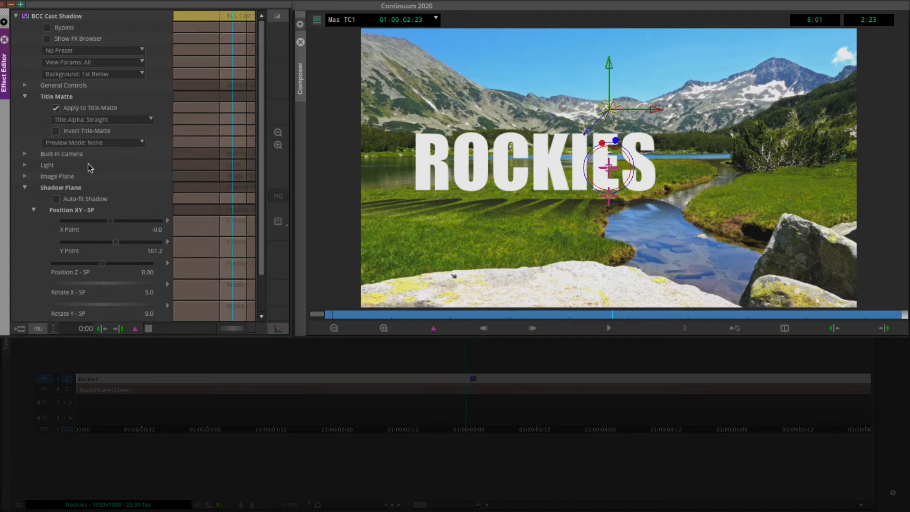
left_click(93, 142)
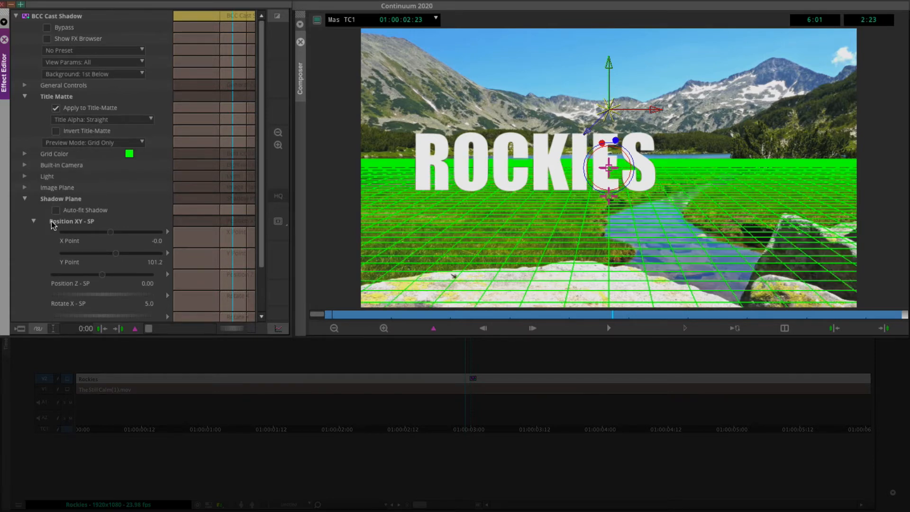
mouse_move(115, 267)
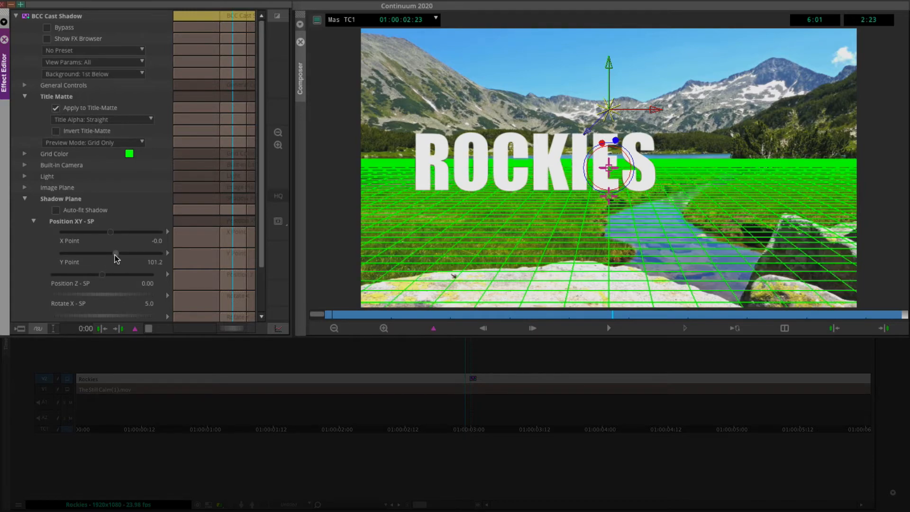
left_click_drag(116, 253, 124, 253)
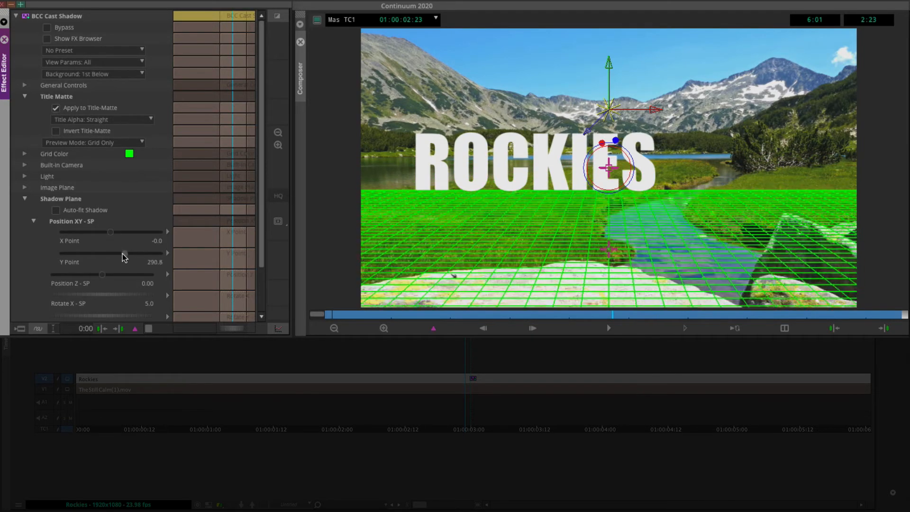
left_click_drag(124, 253, 118, 253)
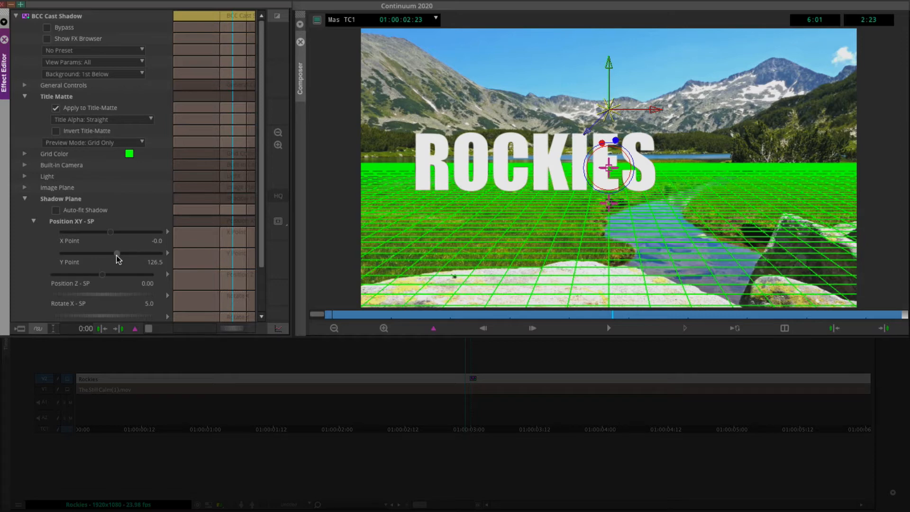
mouse_move(57, 215)
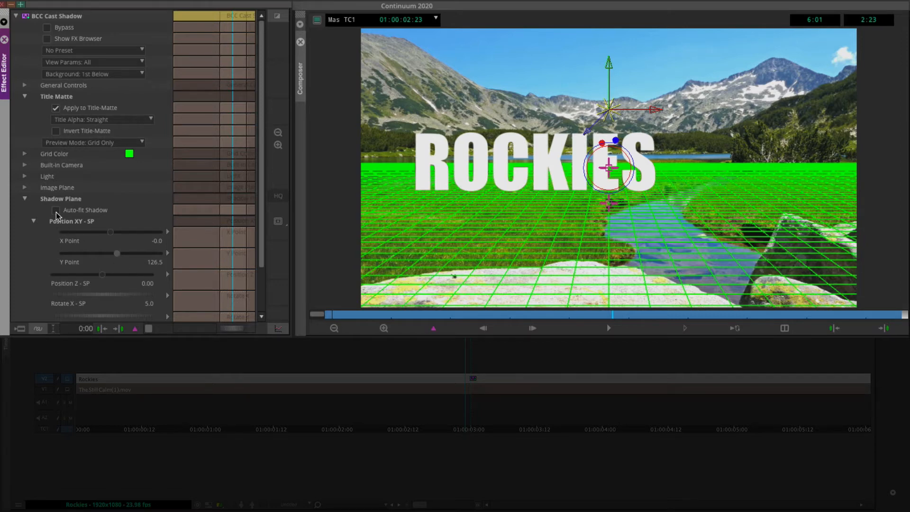
left_click(56, 210)
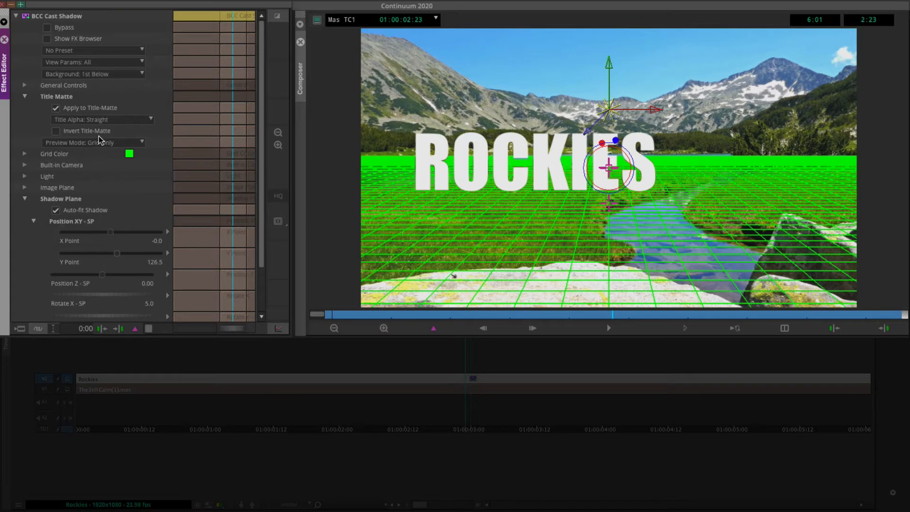
mouse_move(109, 144)
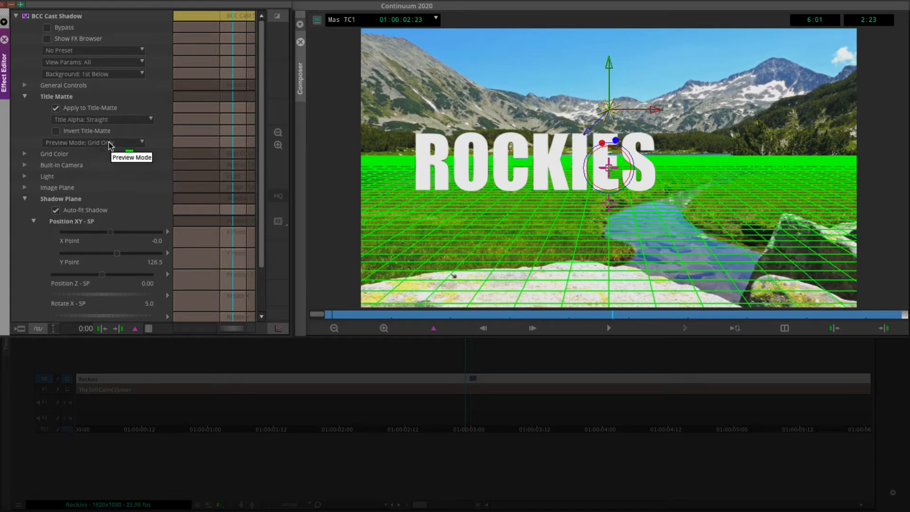
left_click(93, 142)
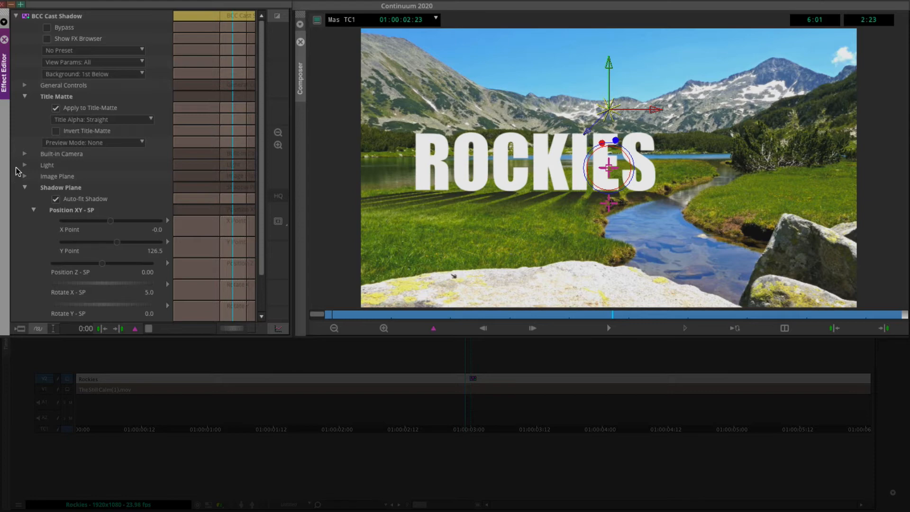
- Set the Cast Shadow light type to Parallel in the Light group
left_click(25, 165)
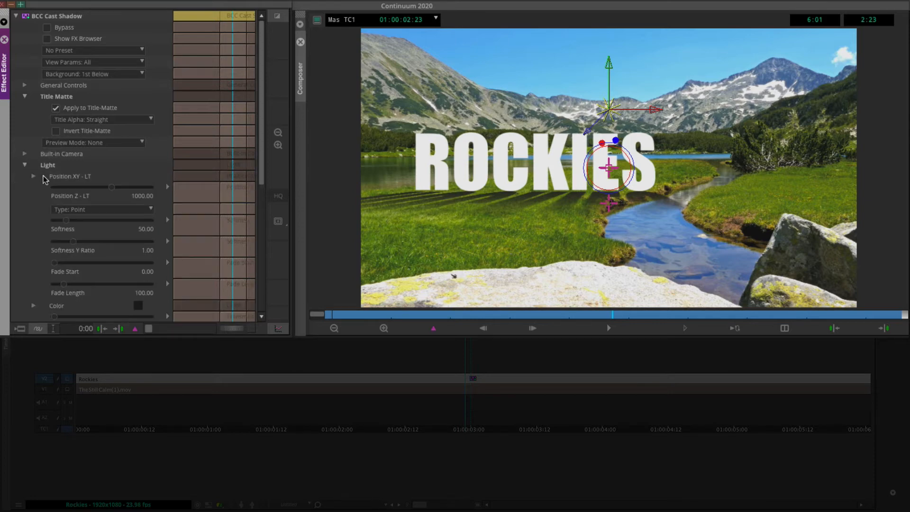
left_click(102, 209)
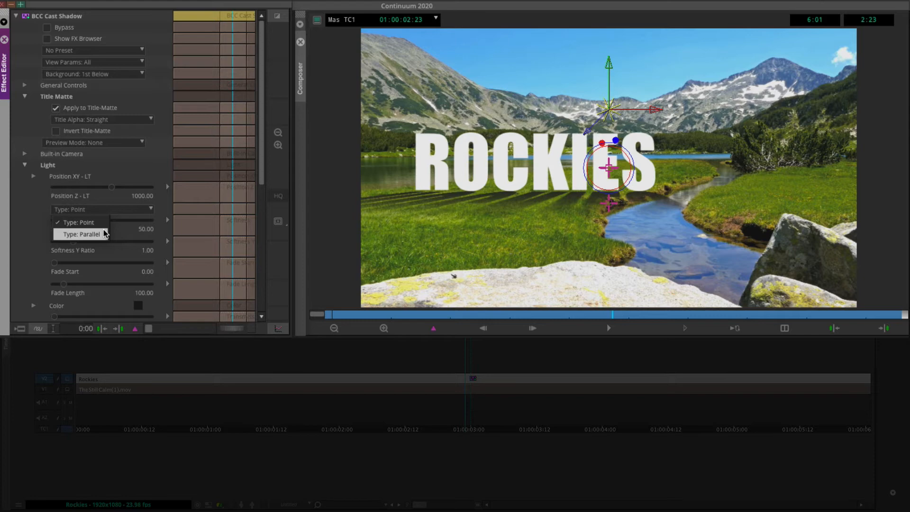
left_click(82, 234)
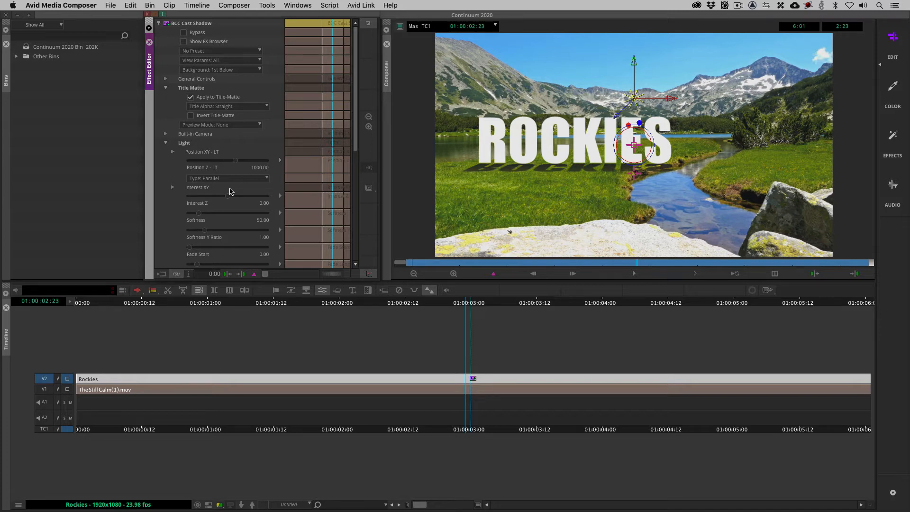
mouse_move(198, 152)
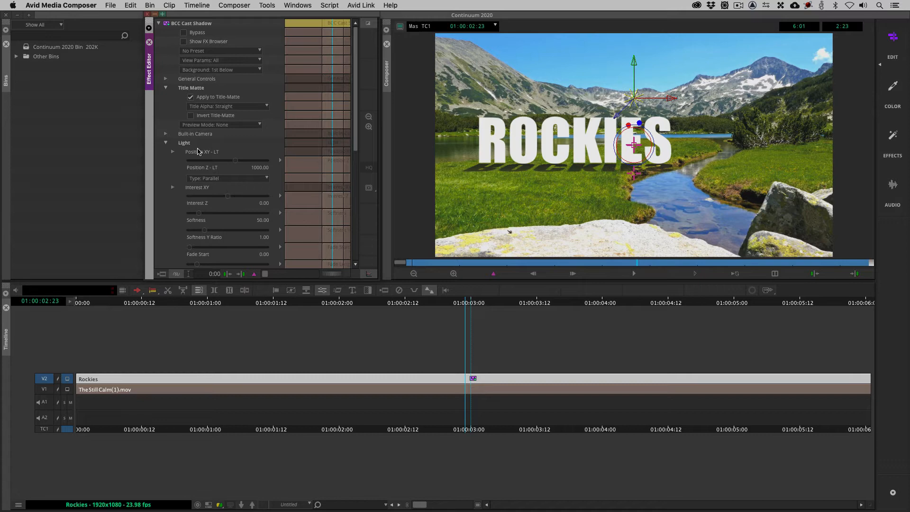
- Set Preview Mode to Shadow & Grid to overlay the green ground grid
scroll("down", 3)
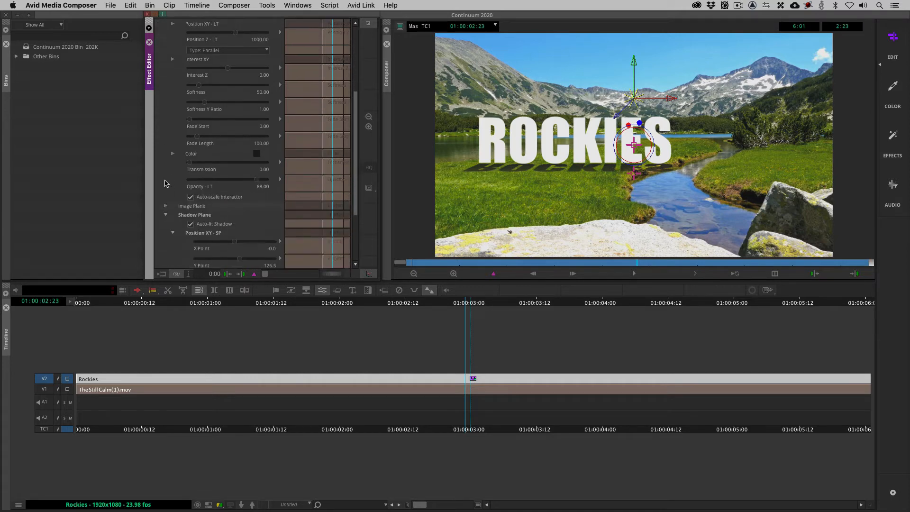
scroll("down", 3)
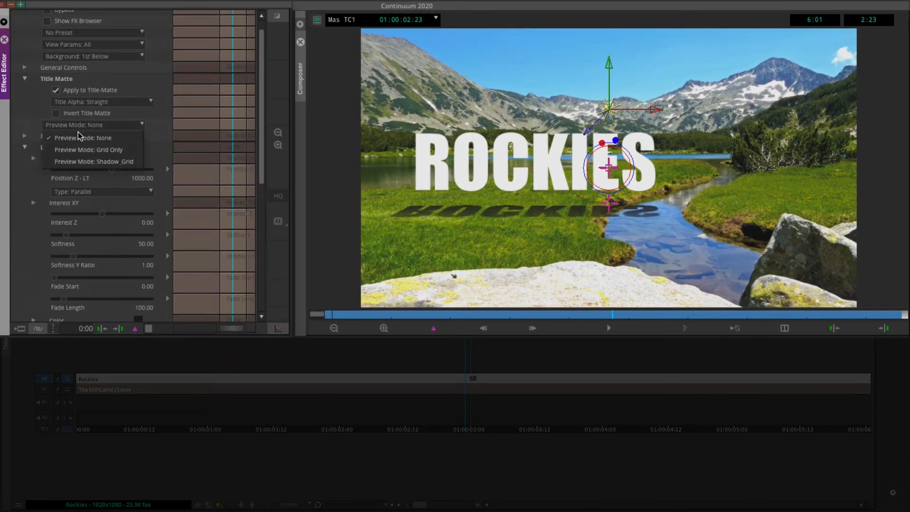
mouse_move(93, 161)
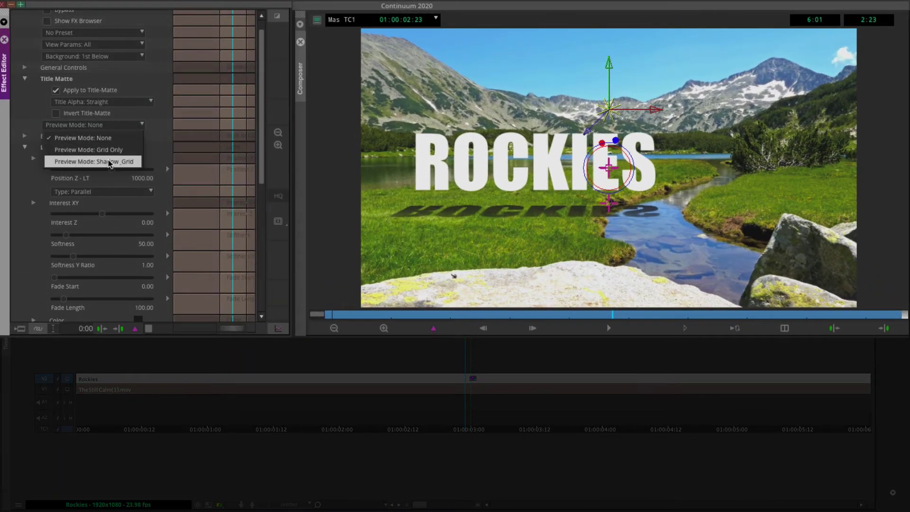
left_click(95, 162)
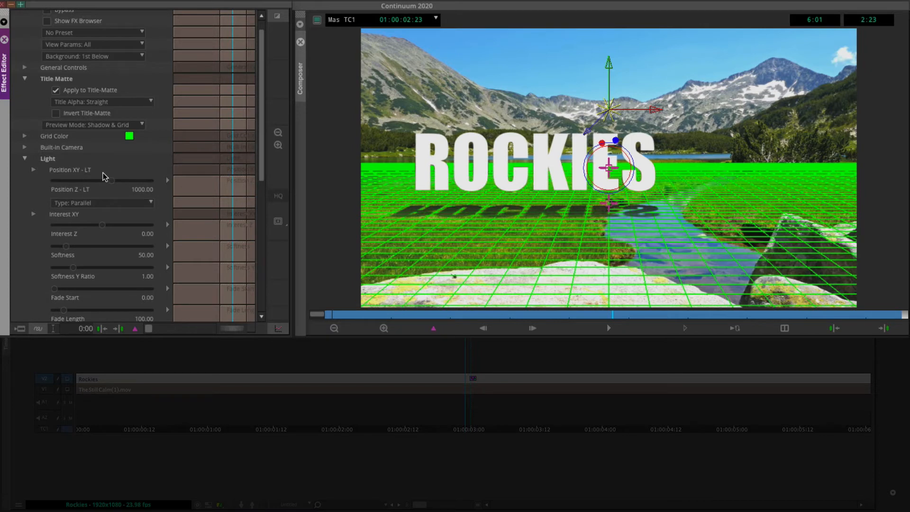
mouse_move(95, 193)
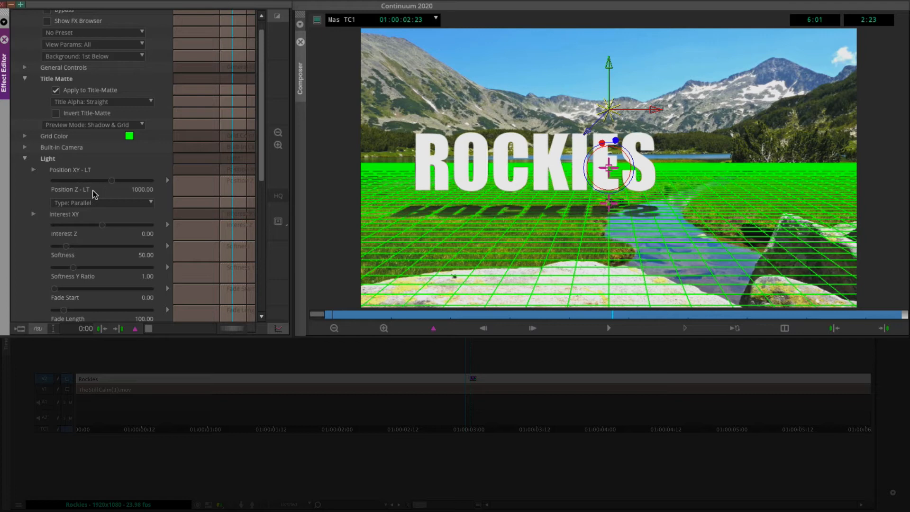
mouse_move(818, 214)
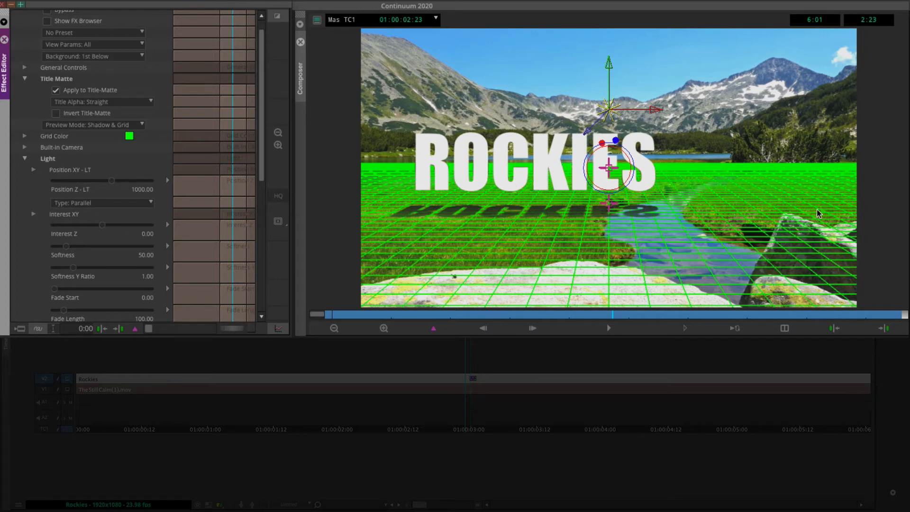
mouse_move(33, 236)
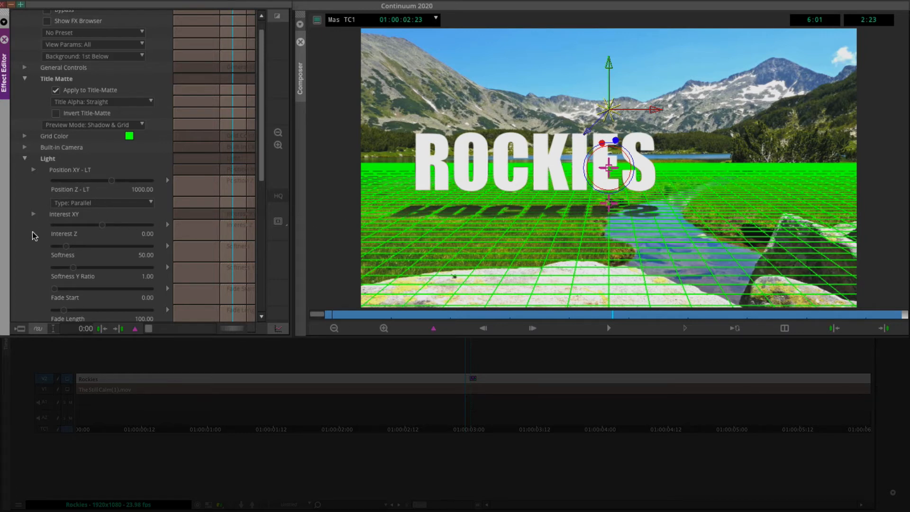
mouse_move(25, 159)
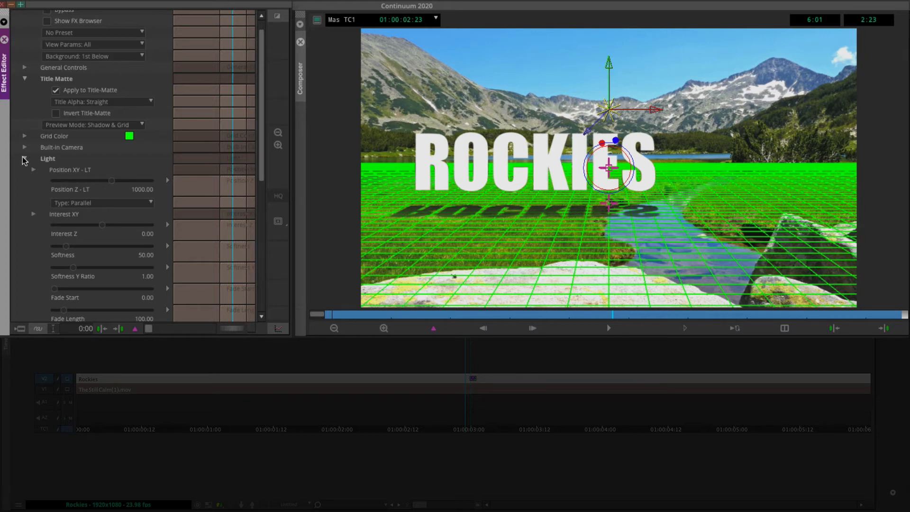
- Collapse the Light group and set Preview Mode back to None
left_click(24, 158)
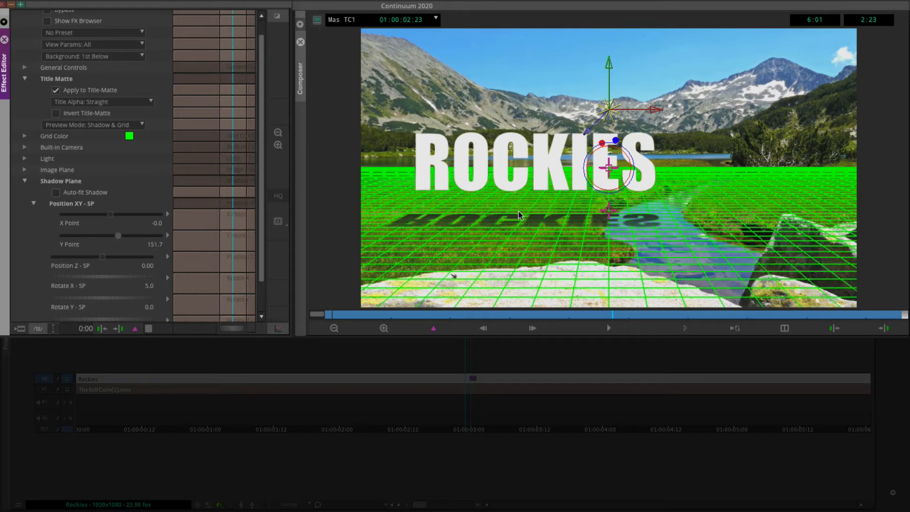
mouse_move(392, 231)
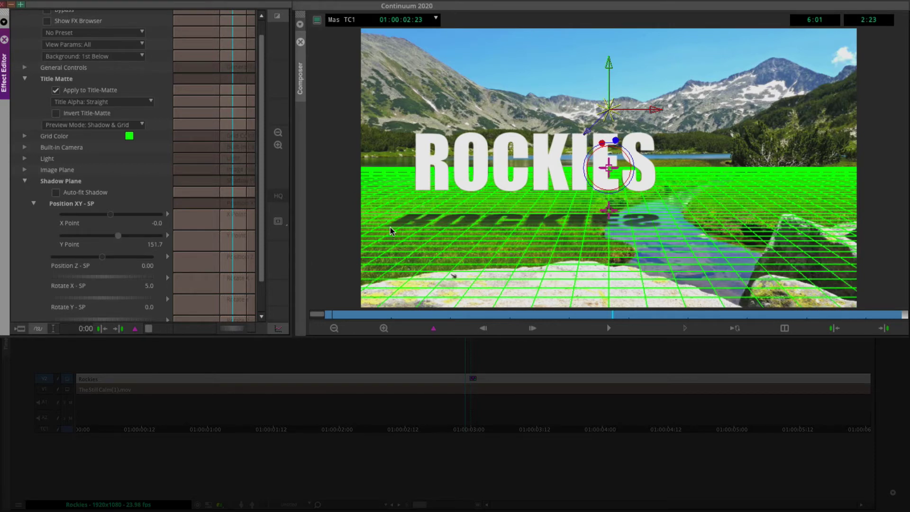
mouse_move(472, 202)
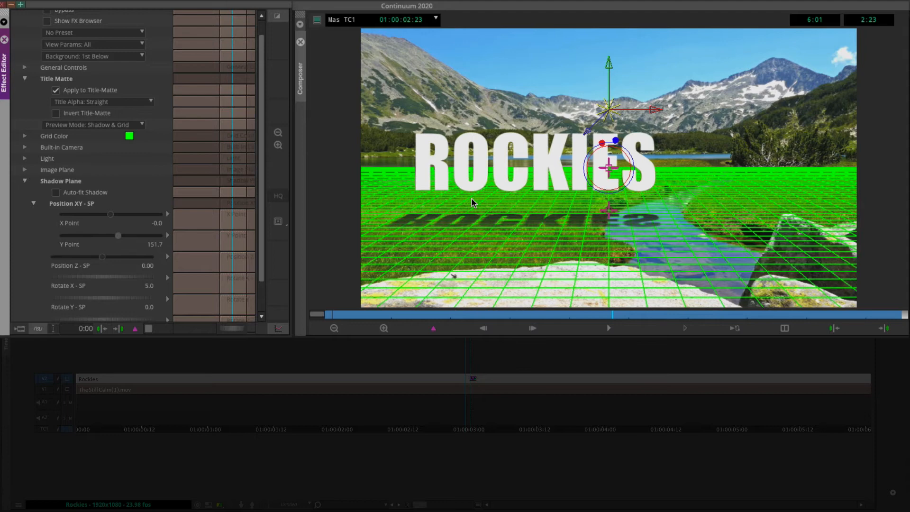
mouse_move(797, 201)
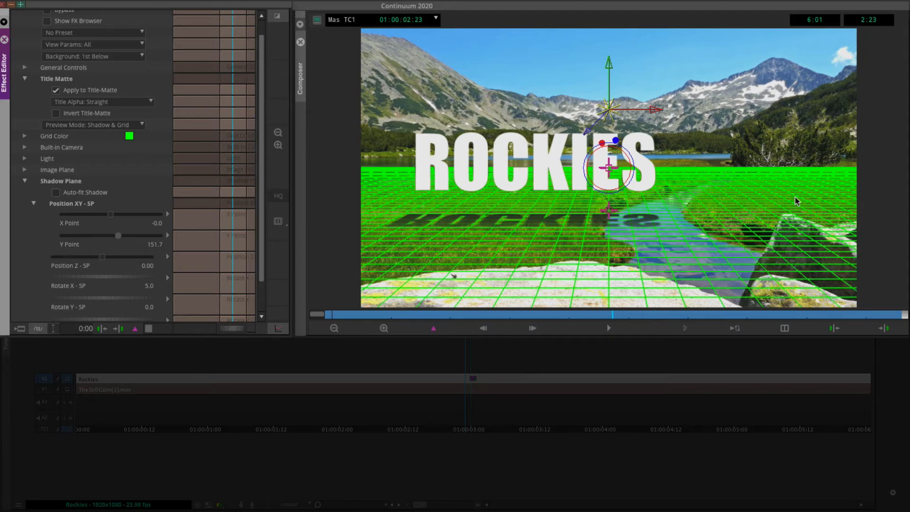
mouse_move(696, 145)
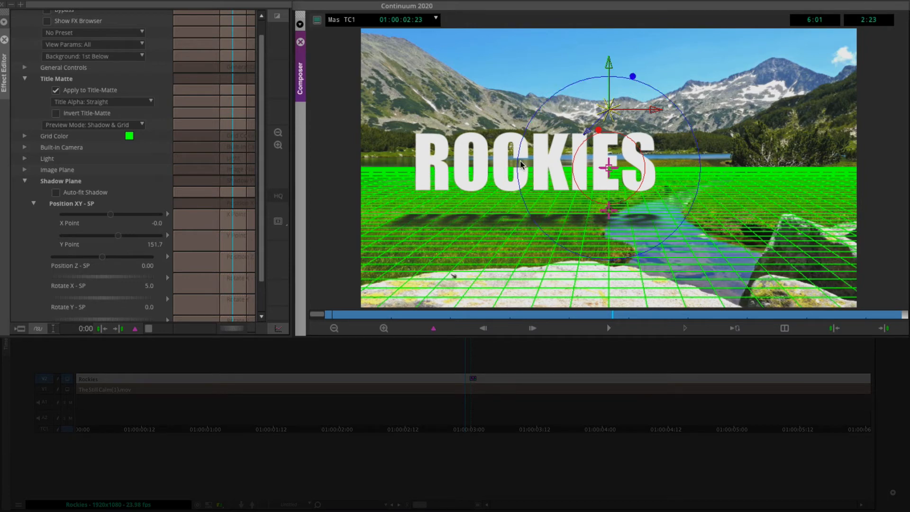
mouse_move(470, 196)
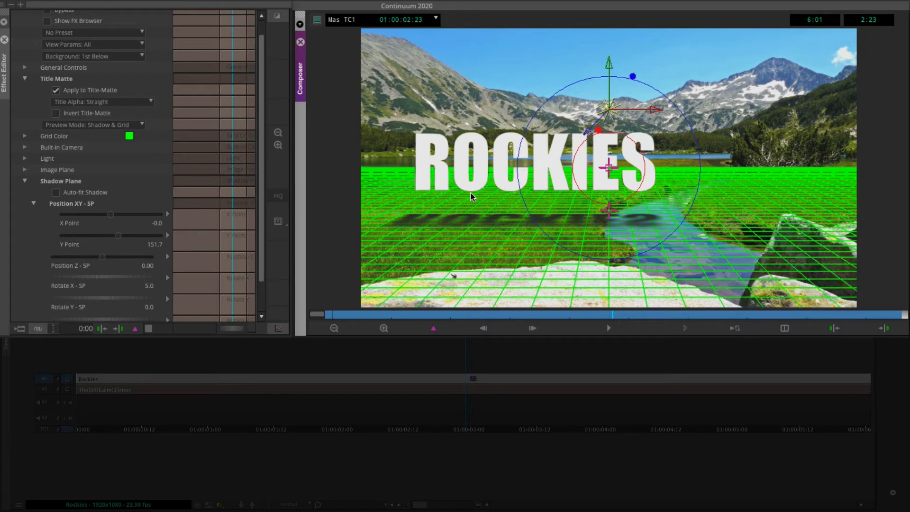
mouse_move(429, 212)
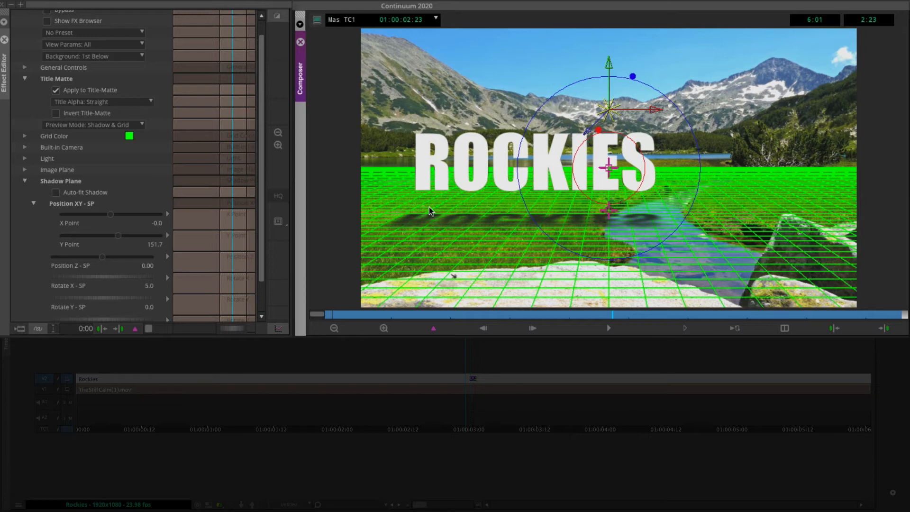
mouse_move(630, 155)
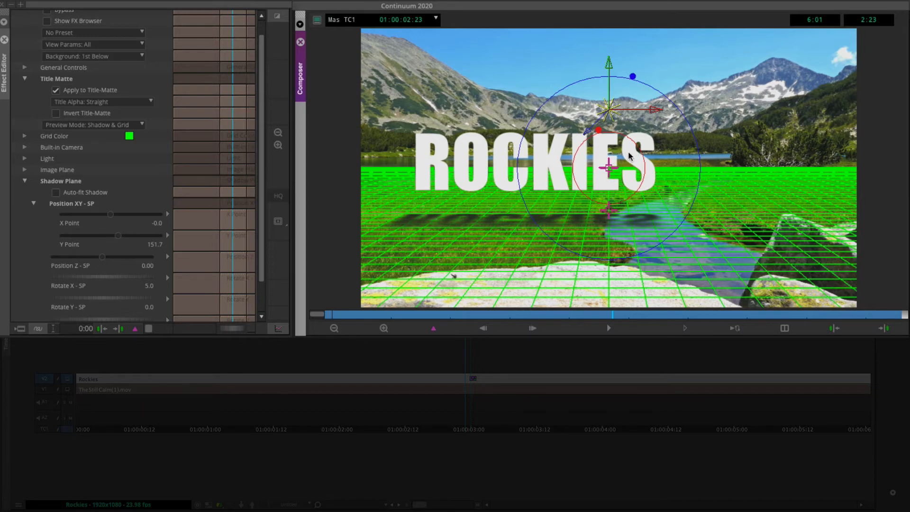
mouse_move(120, 145)
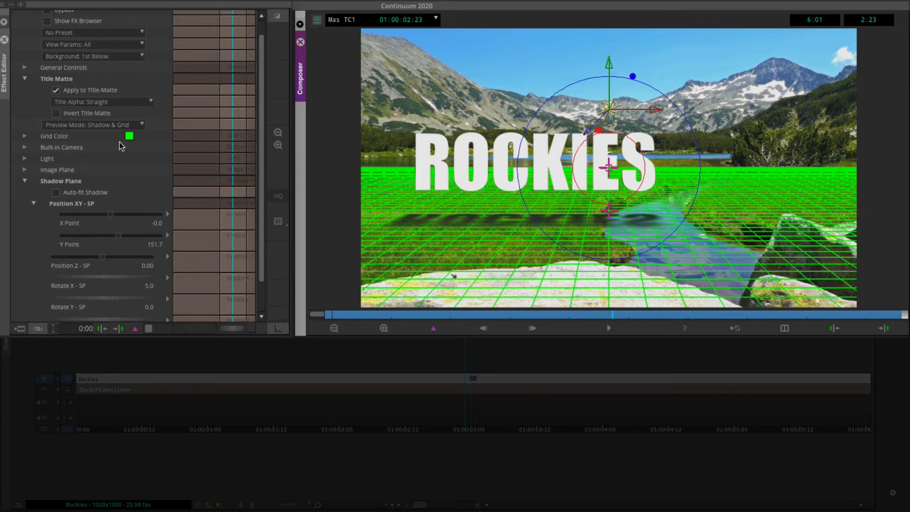
left_click(93, 124)
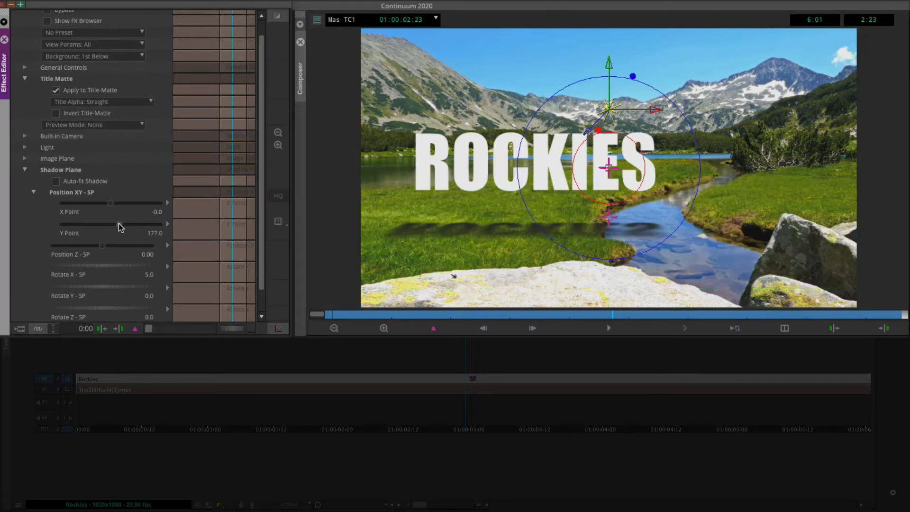
- Drag the Shadow Plane Y Point to 113.6, moving the shadow closer beneath ROCKIES
left_click_drag(104, 225, 116, 225)
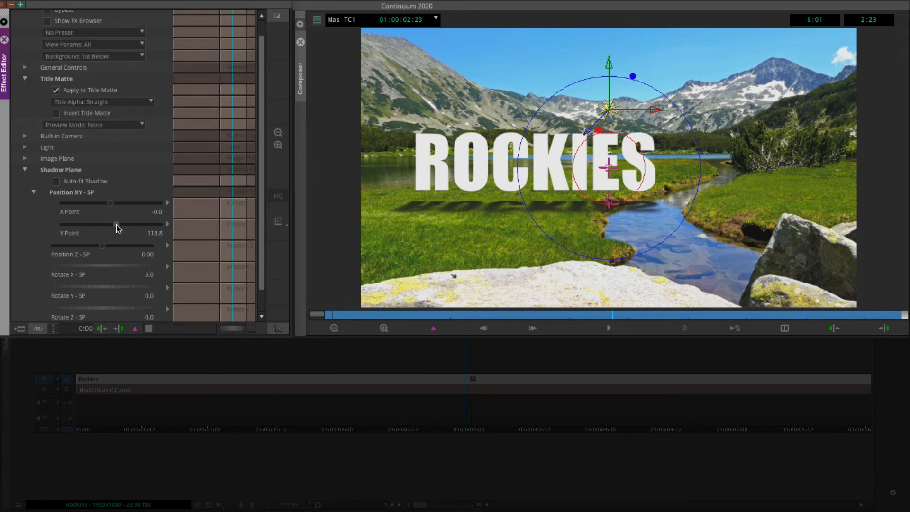
mouse_move(472, 164)
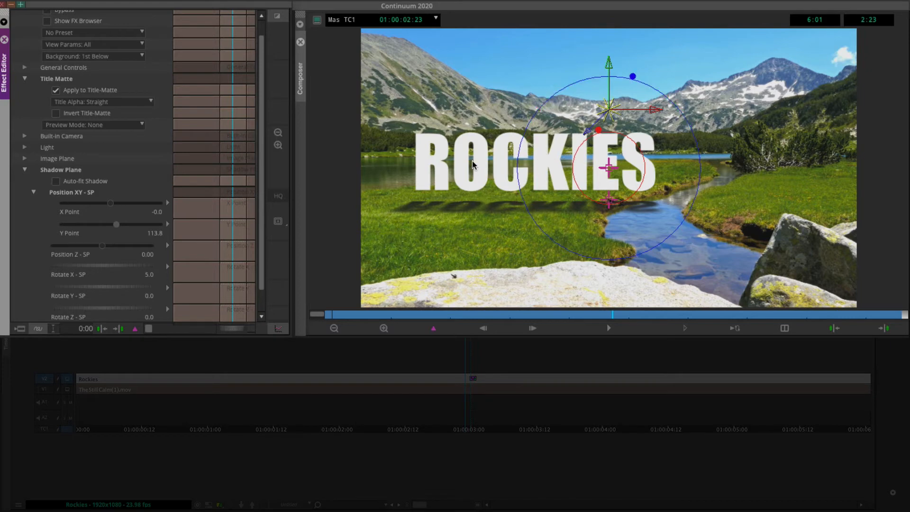
mouse_move(483, 209)
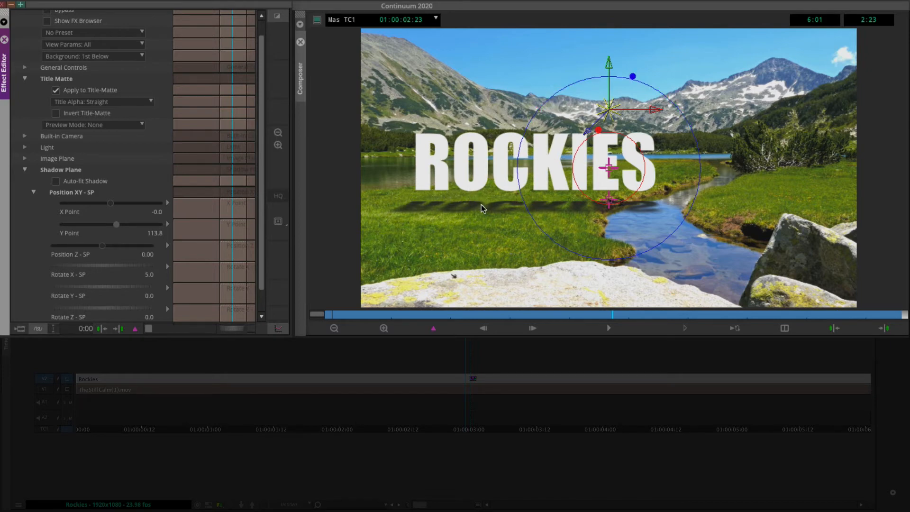
mouse_move(359, 239)
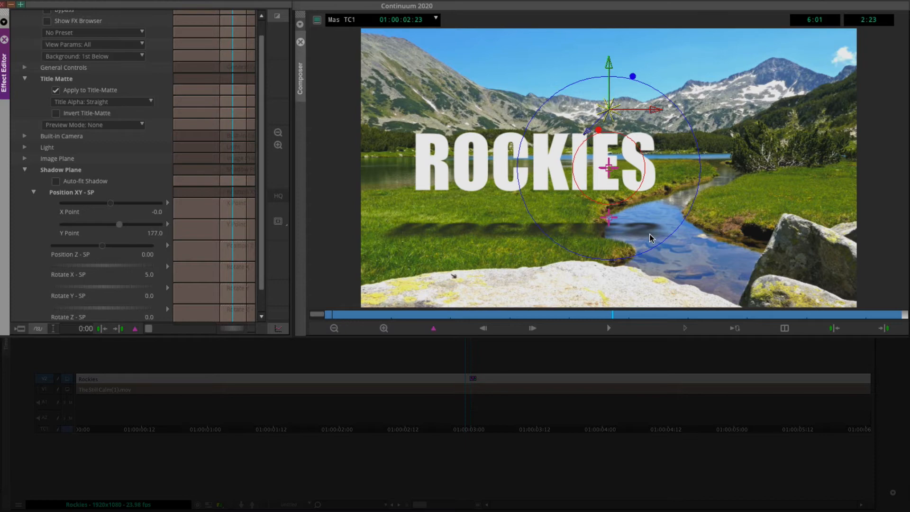
mouse_move(485, 236)
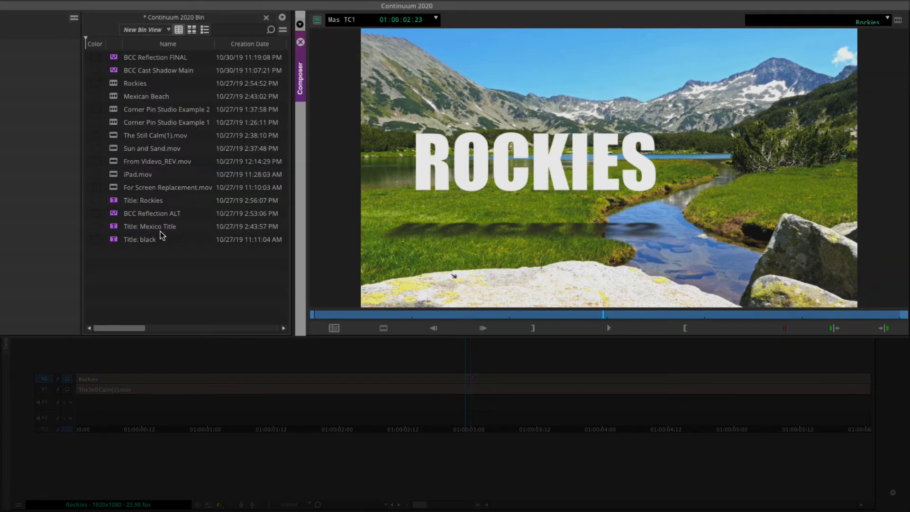
- Load the Mexican Beach sequence from the bin
left_click(146, 96)
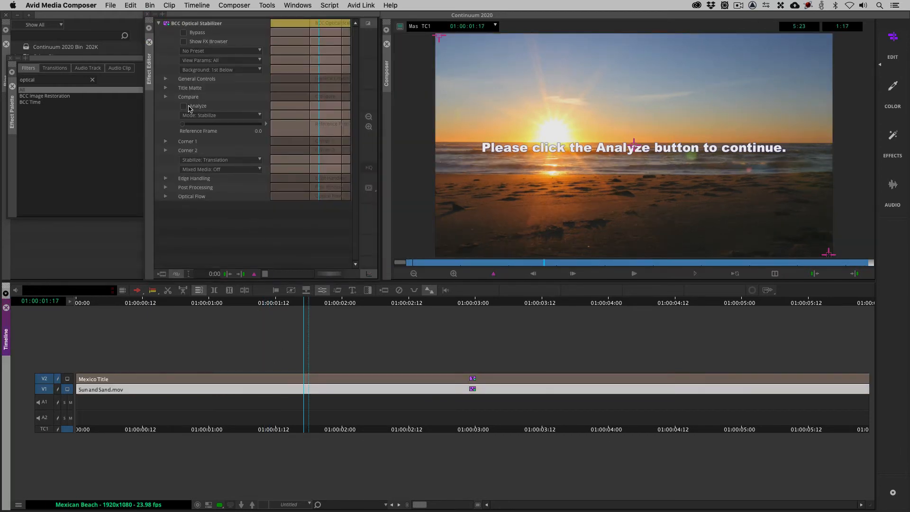
- Run Analyze in BCC Optical Stabilizer on the Sun and Sand clip
left_click(184, 106)
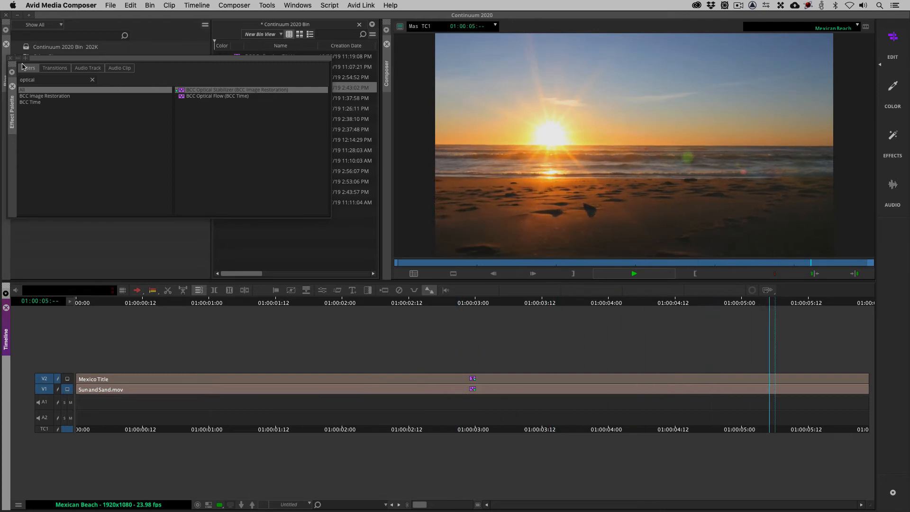
- Park on MEXICO, search 'reflection' and apply BCC Reflection to the V2 Mexico Title clip
left_click(633, 273)
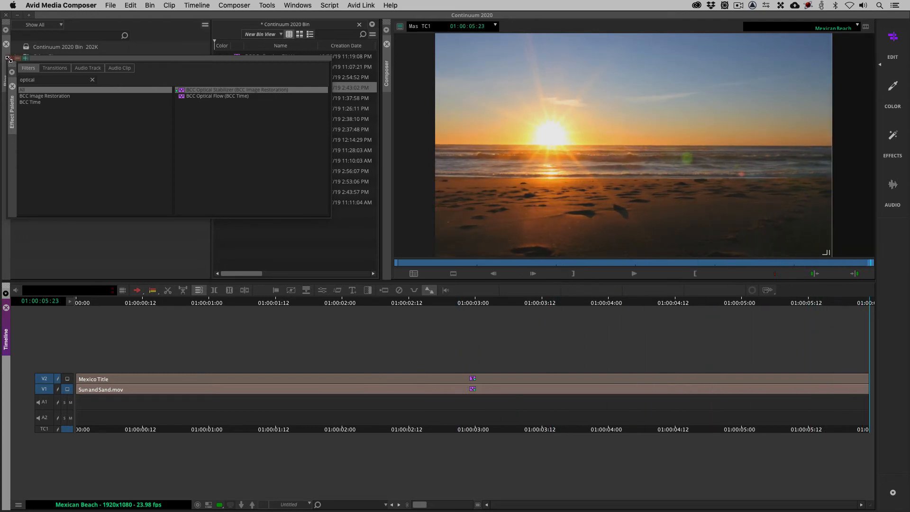
left_click(6, 58)
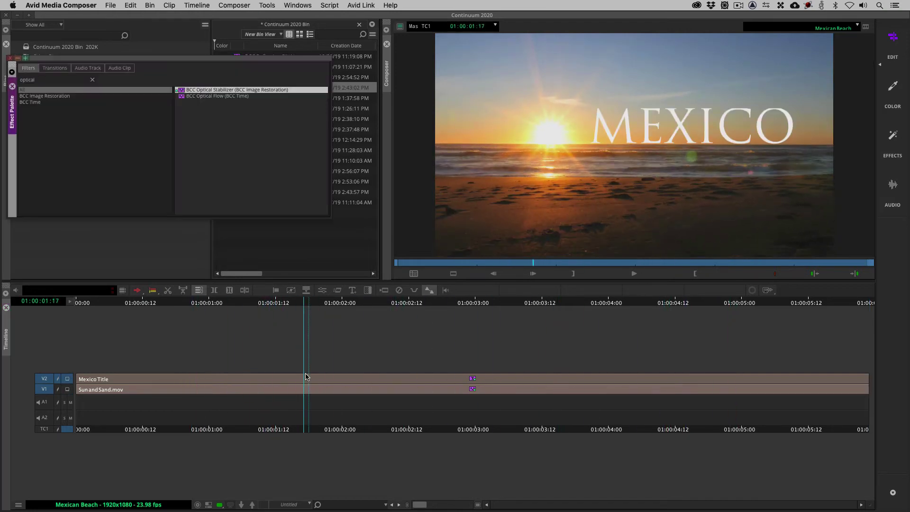
left_click(92, 80)
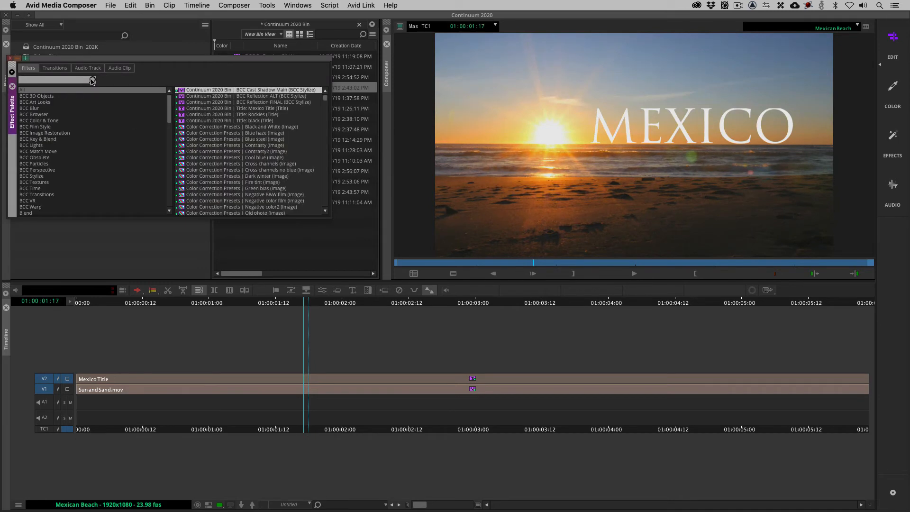
type("reflection")
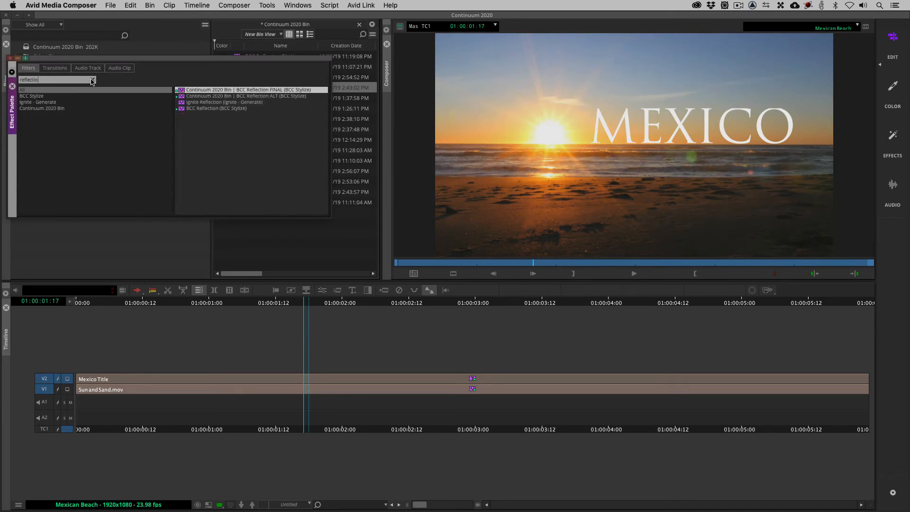
left_click(217, 109)
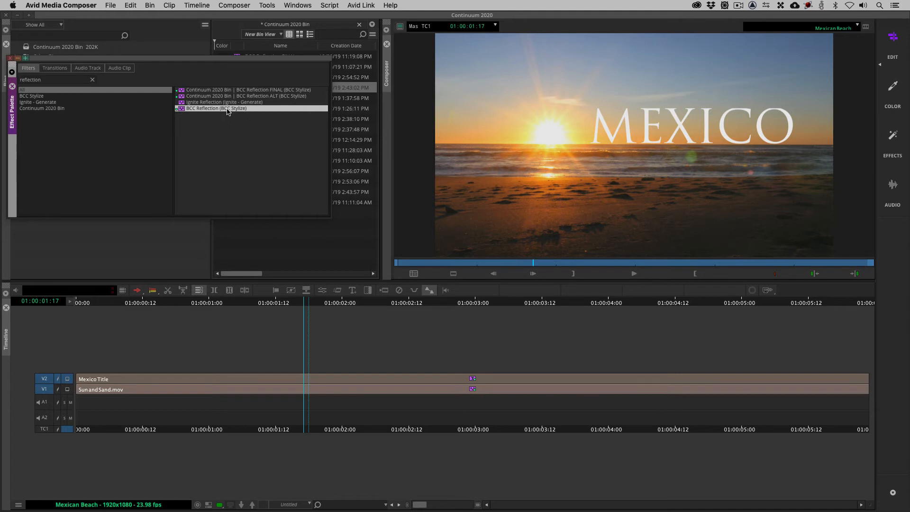
mouse_move(207, 111)
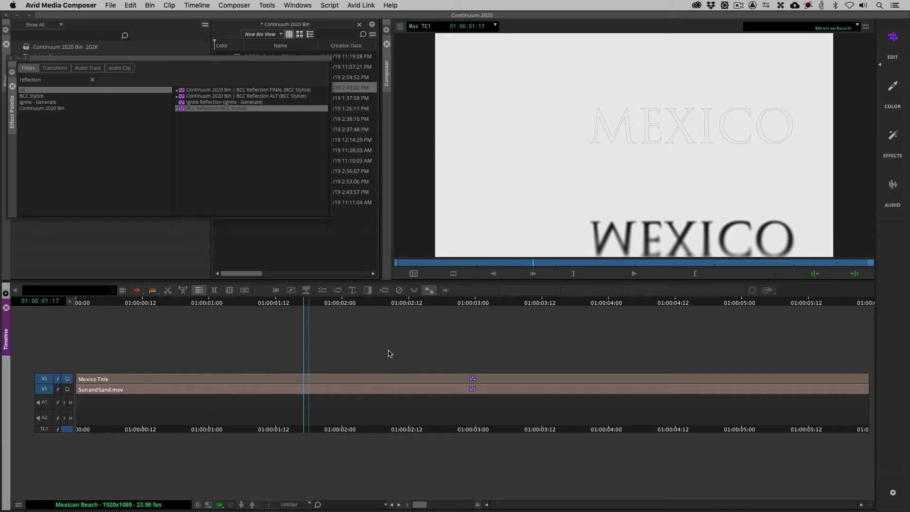
mouse_move(621, 318)
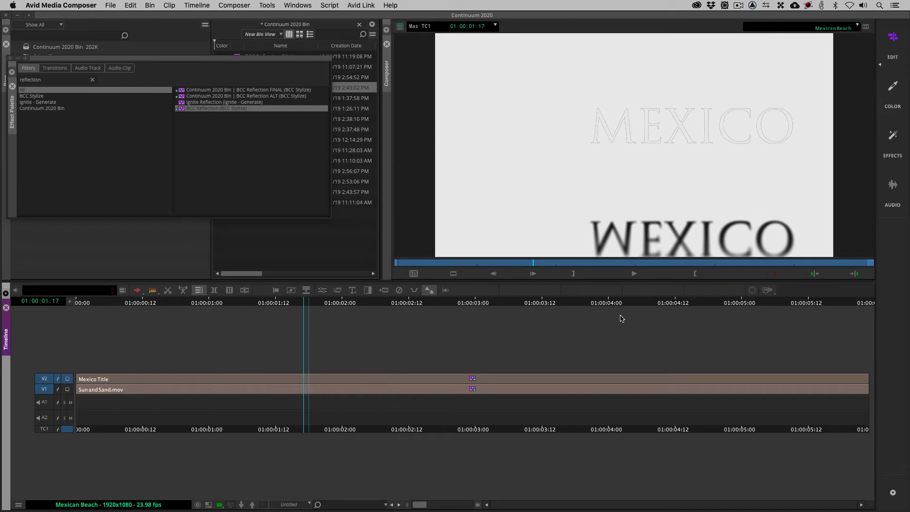
mouse_move(590, 211)
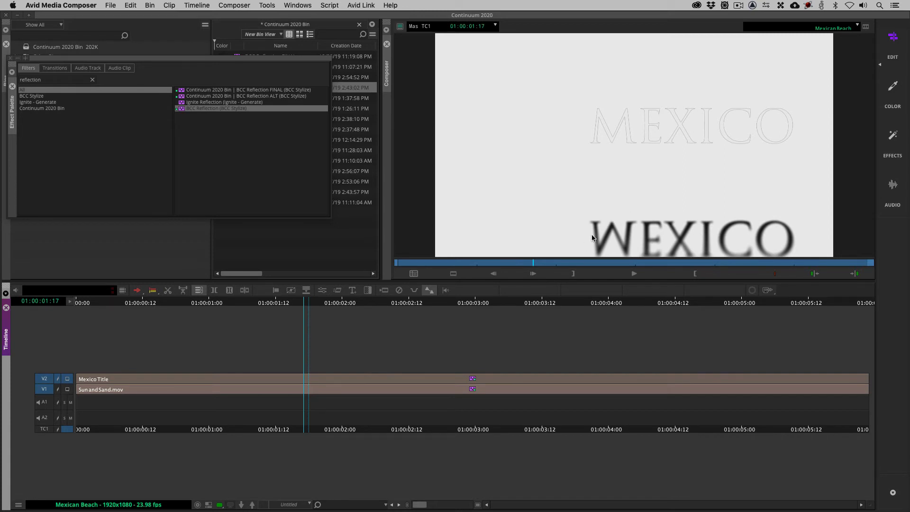
- In the BCC Reflection Effect Editor, turn on Apply to Title-Matte
double_click(216, 108)
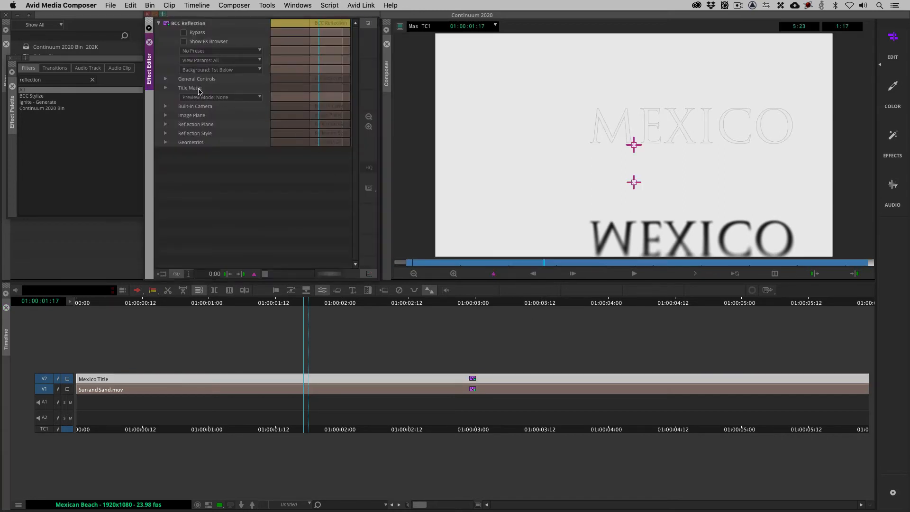
left_click(166, 88)
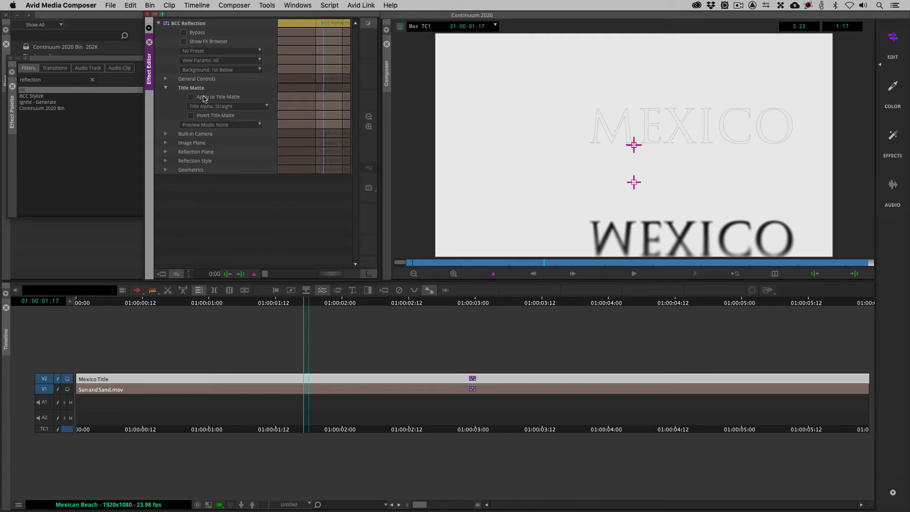
left_click(184, 96)
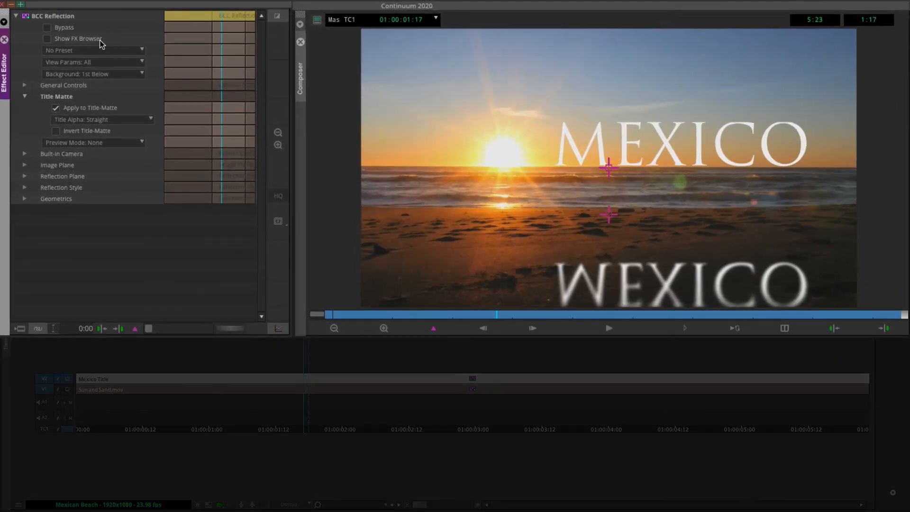
- Preview the reflection plane as Grid Only, then set Preview Mode back to None
left_click(93, 142)
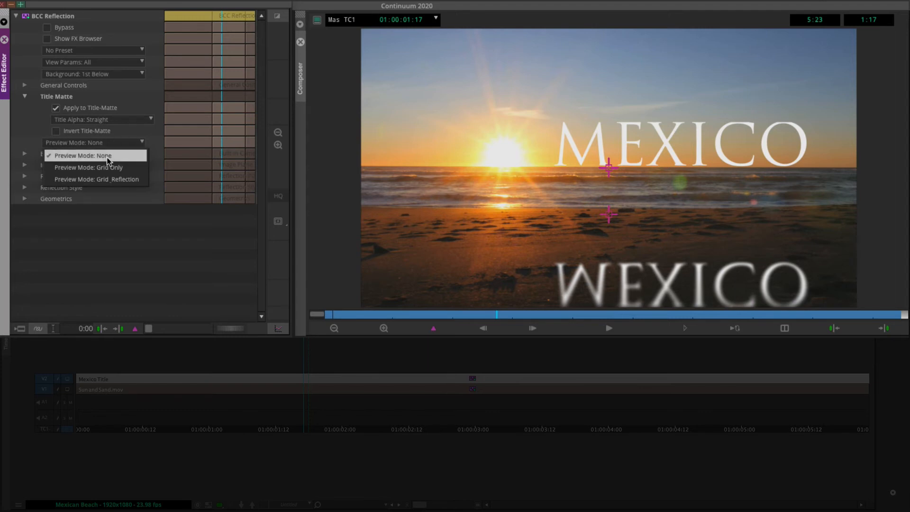
left_click(90, 167)
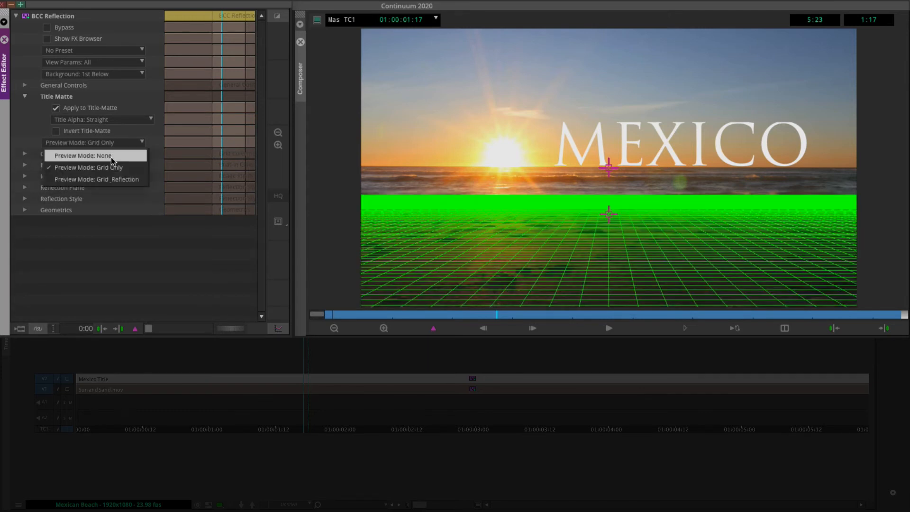
left_click(83, 155)
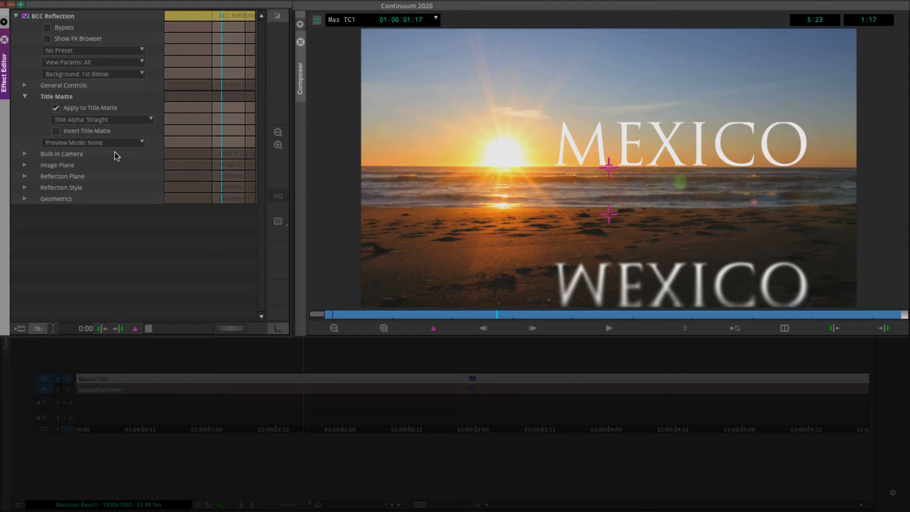
mouse_move(46, 170)
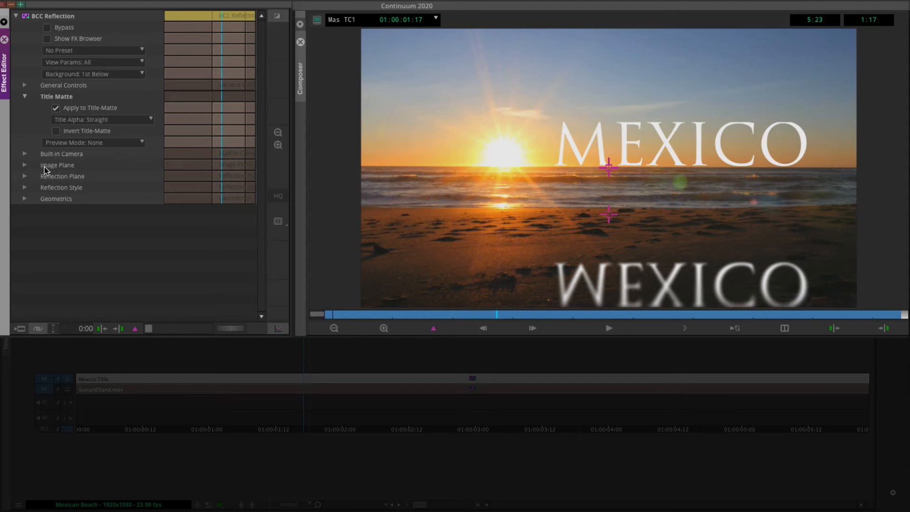
- Enable Auto-fit Reflection, set Rotate X - RP to -34 and Opacity to 50
left_click(25, 175)
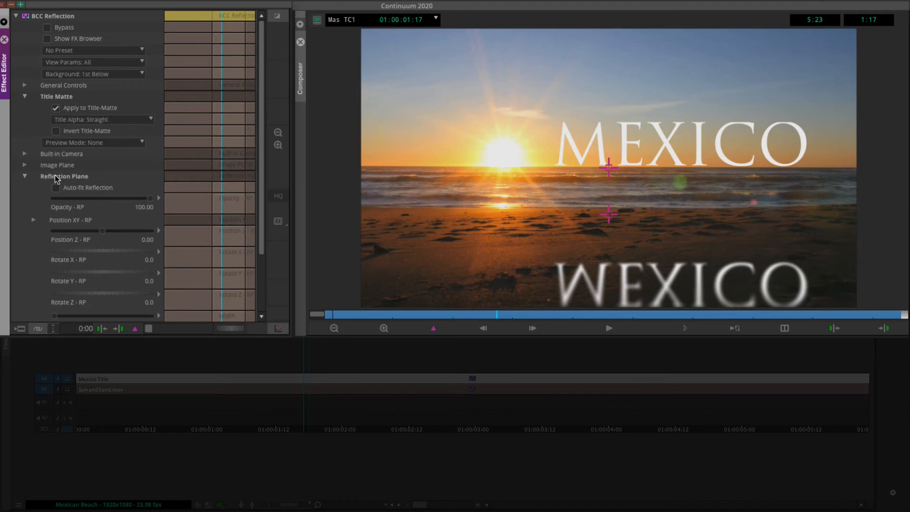
mouse_move(78, 191)
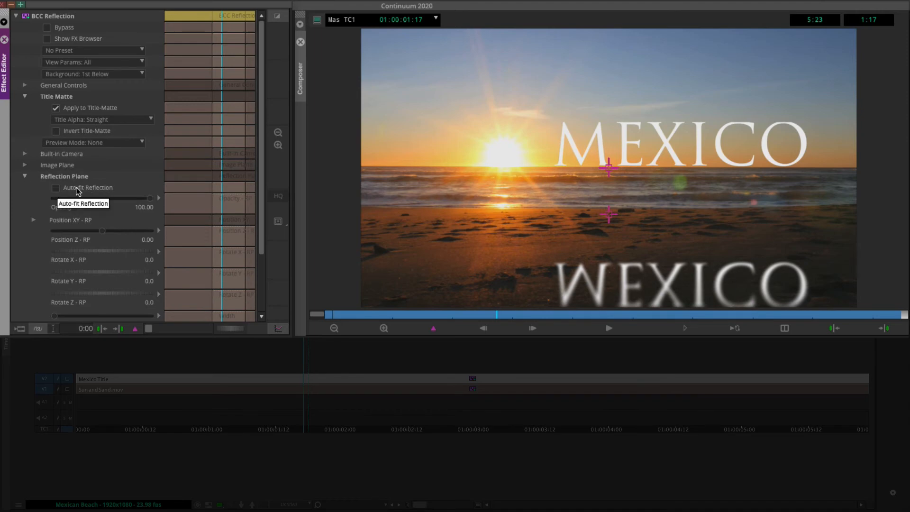
left_click(56, 187)
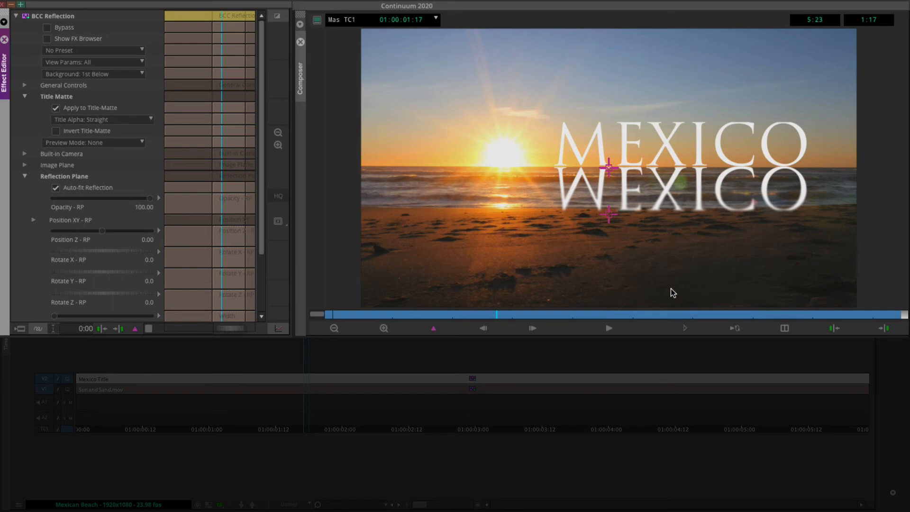
mouse_move(593, 175)
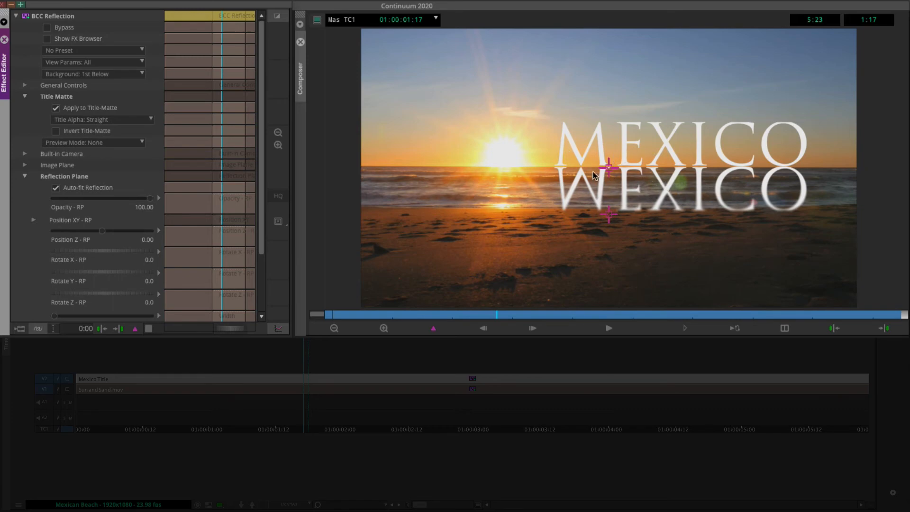
mouse_move(604, 173)
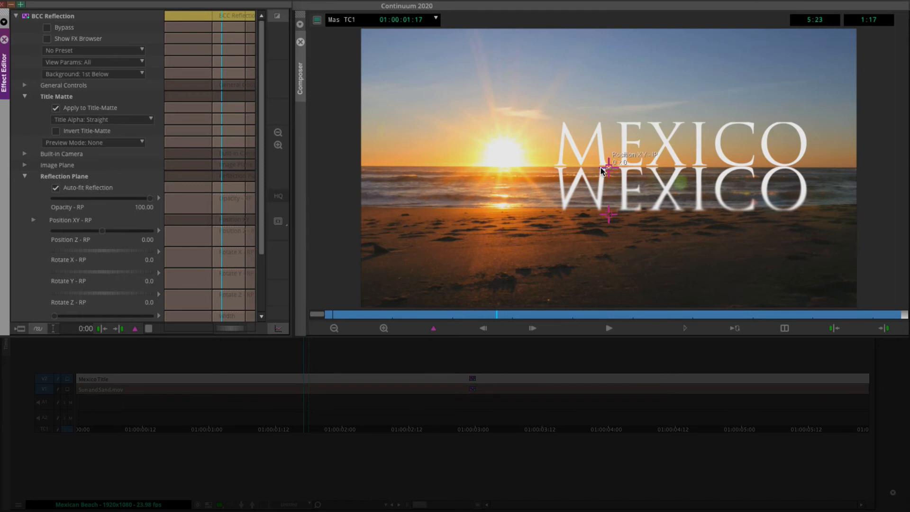
mouse_move(566, 147)
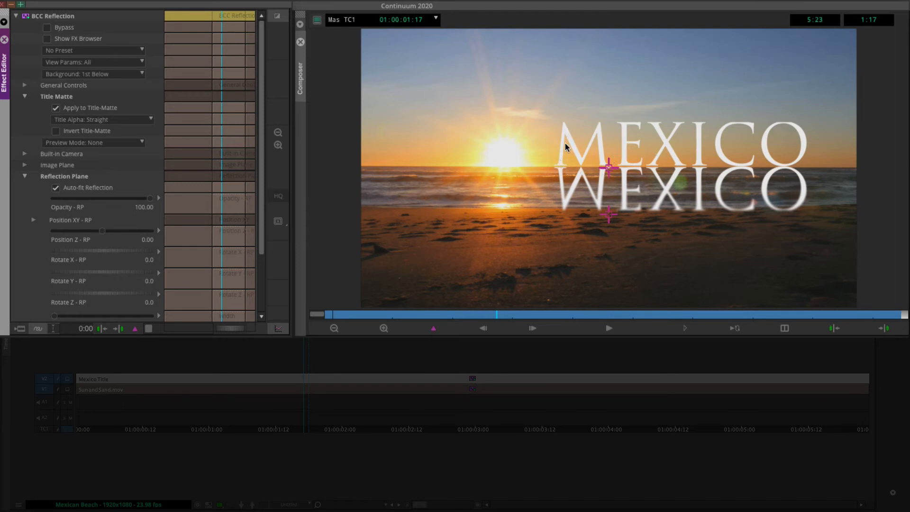
mouse_move(686, 169)
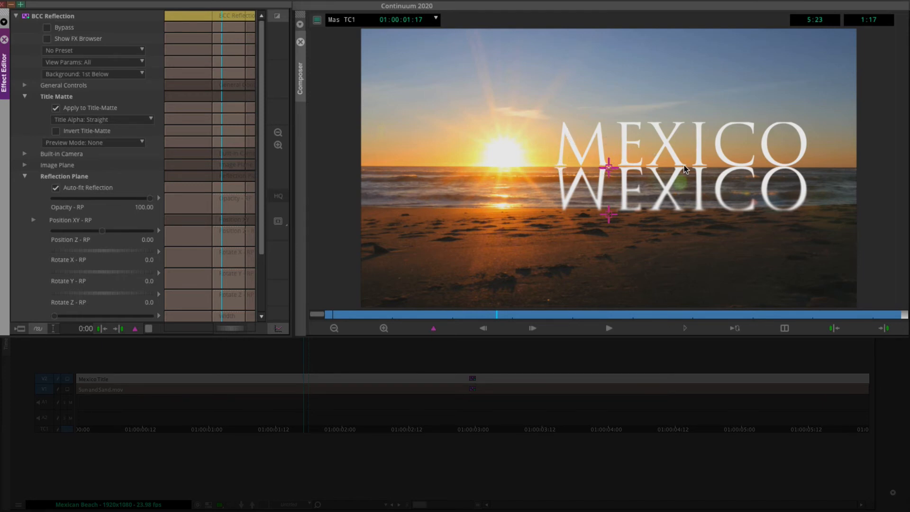
mouse_move(654, 169)
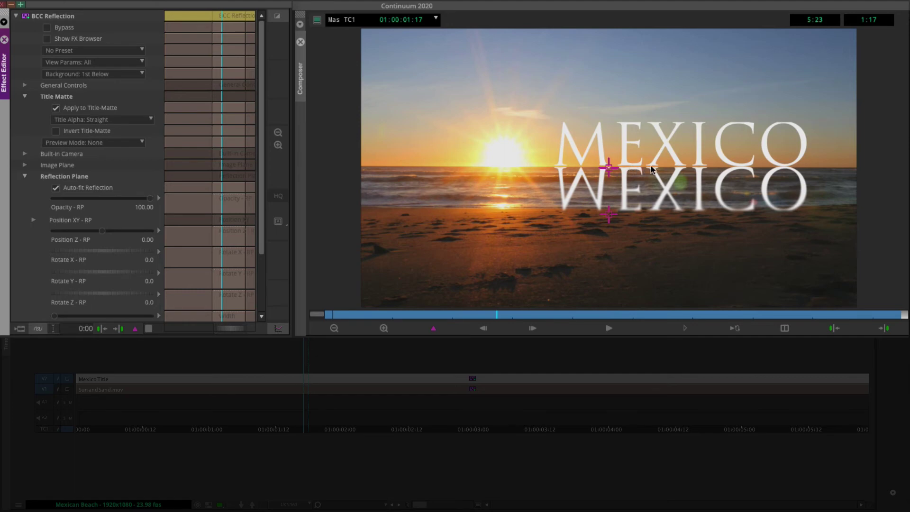
mouse_move(739, 173)
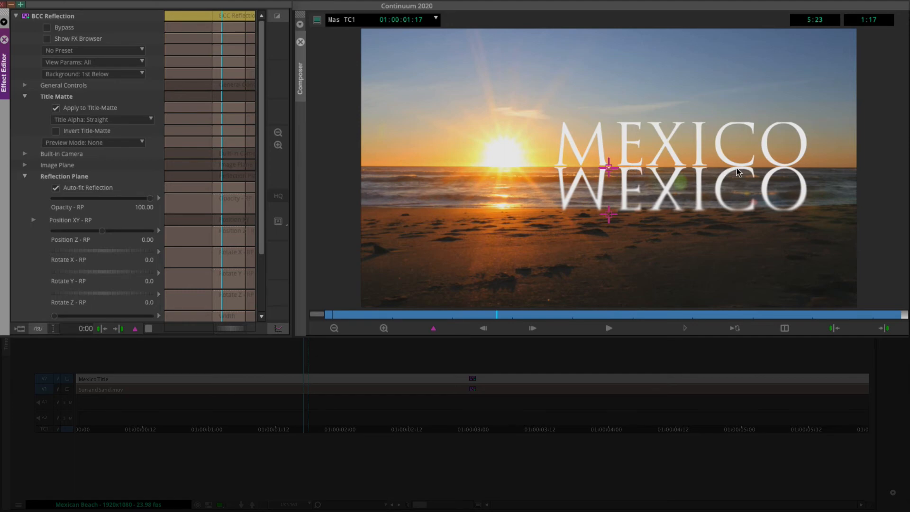
mouse_move(777, 171)
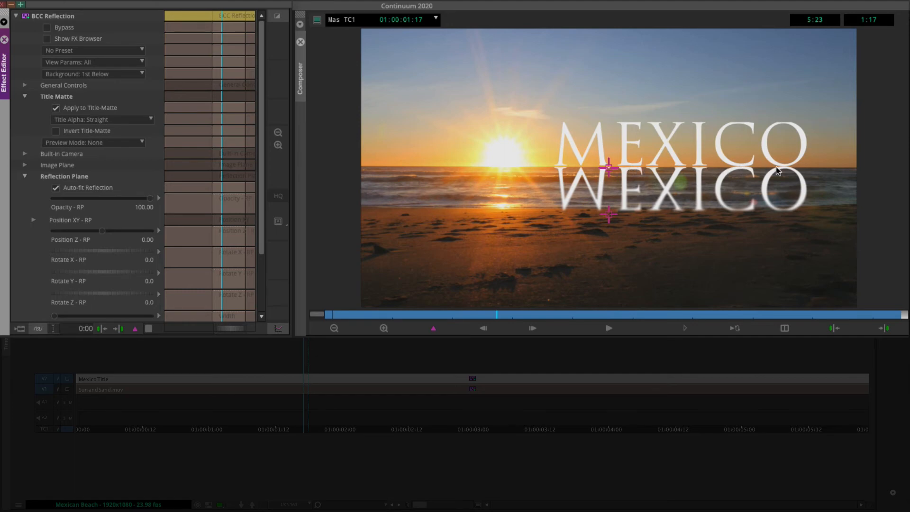
mouse_move(720, 168)
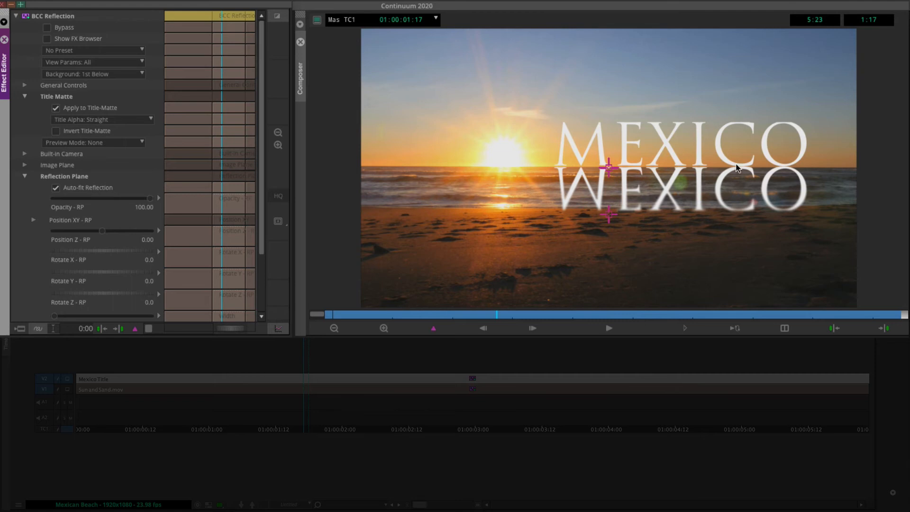
mouse_move(775, 167)
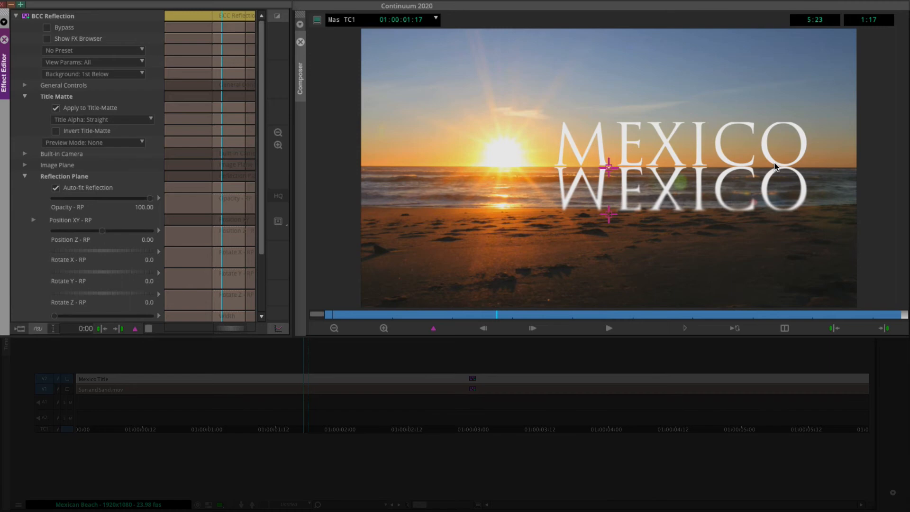
mouse_move(631, 196)
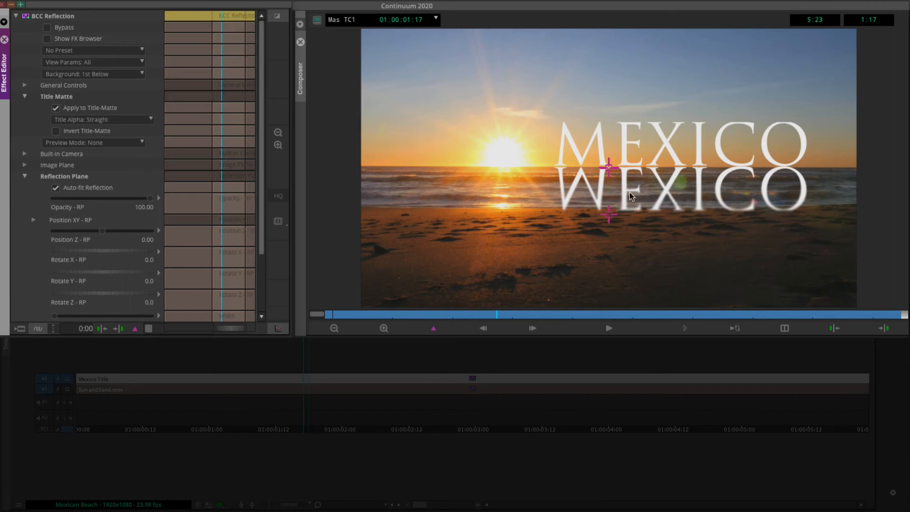
mouse_move(703, 203)
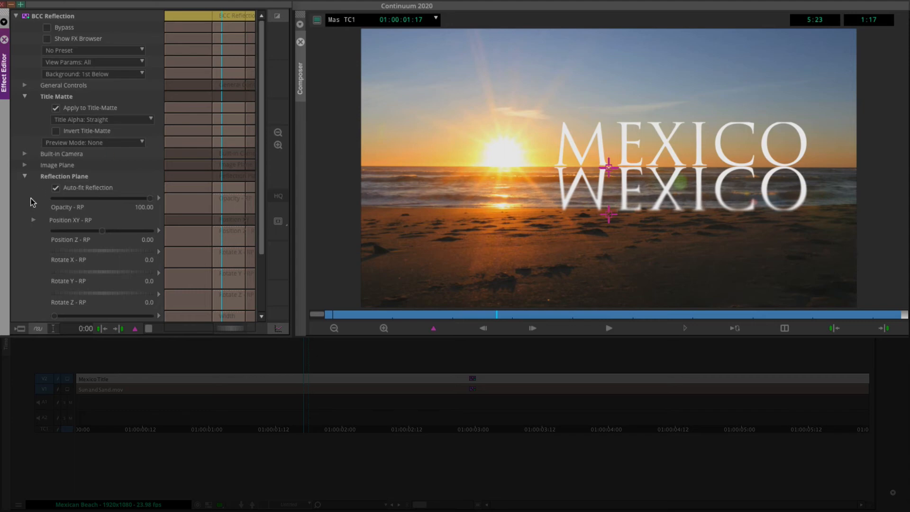
left_click_drag(70, 251, 116, 251)
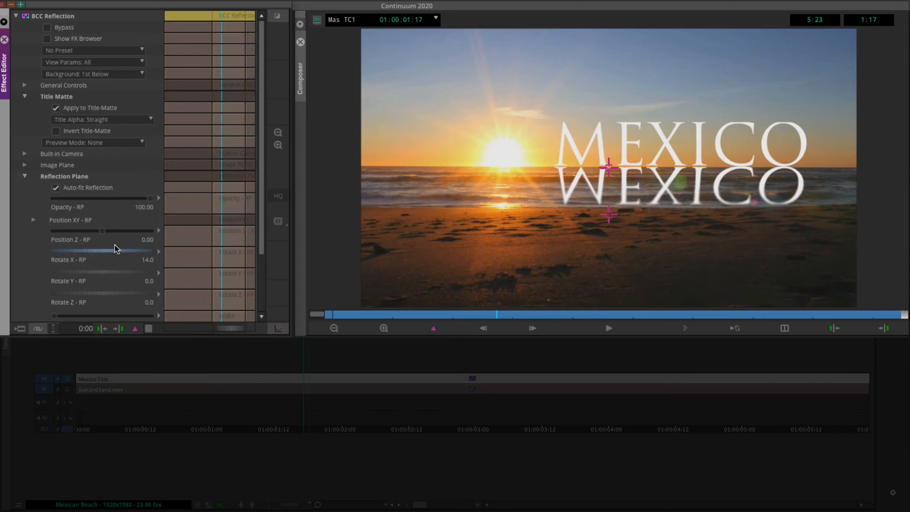
left_click_drag(113, 250, 87, 251)
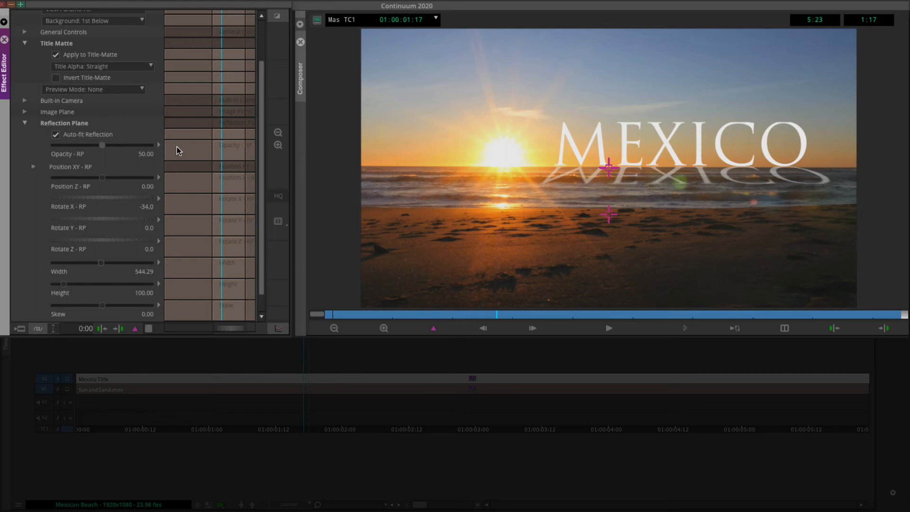
- Raise reflection Softness to about 215 and return Ripple Amount to 0
scroll("down", 3)
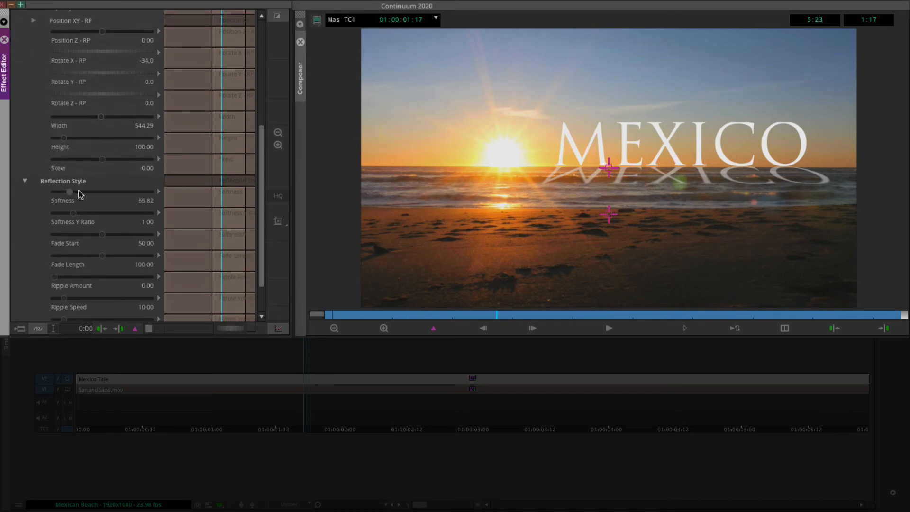
left_click_drag(69, 192, 104, 192)
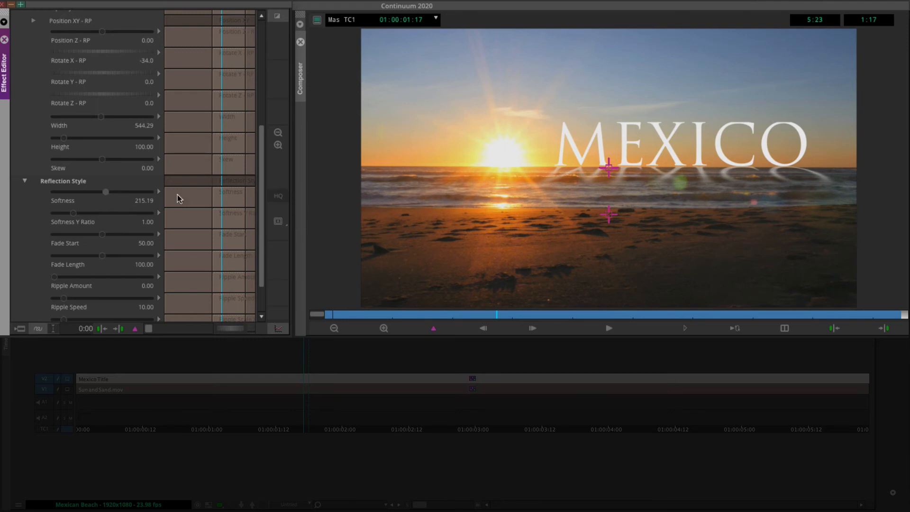
scroll("down", 3)
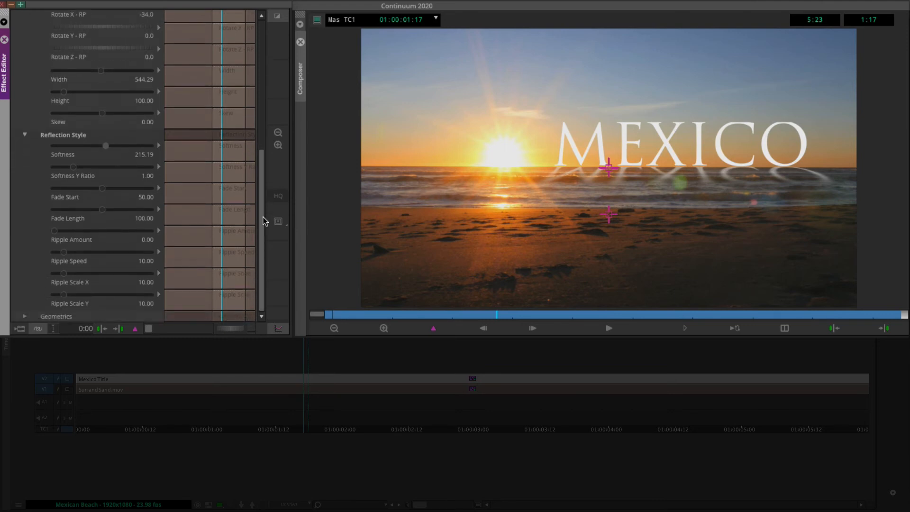
mouse_move(49, 240)
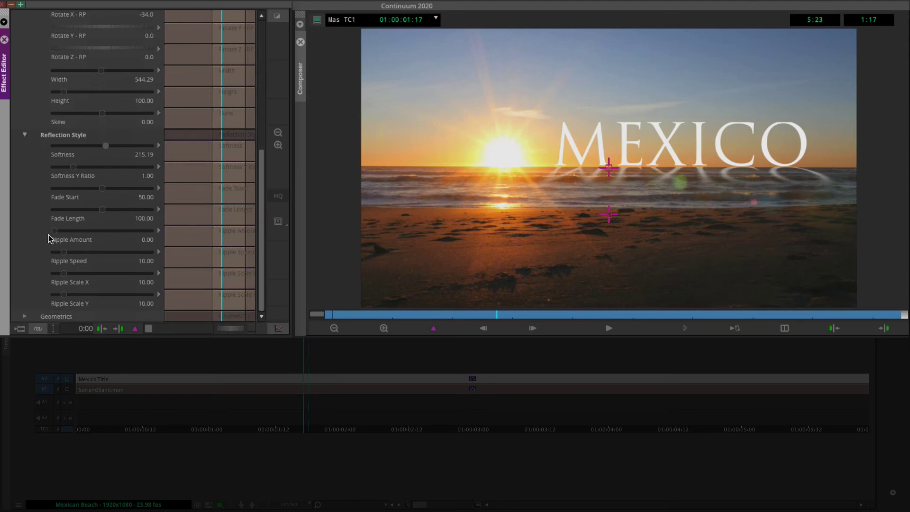
mouse_move(249, 210)
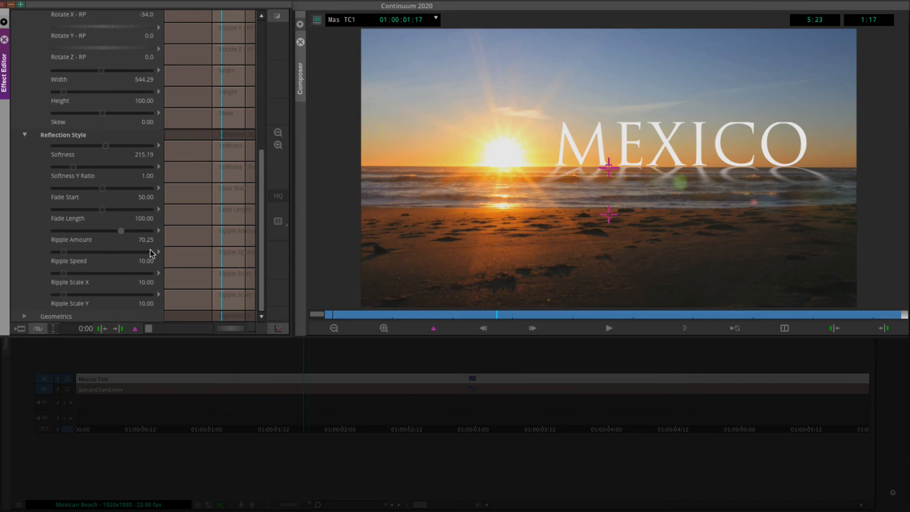
left_click_drag(121, 231, 55, 231)
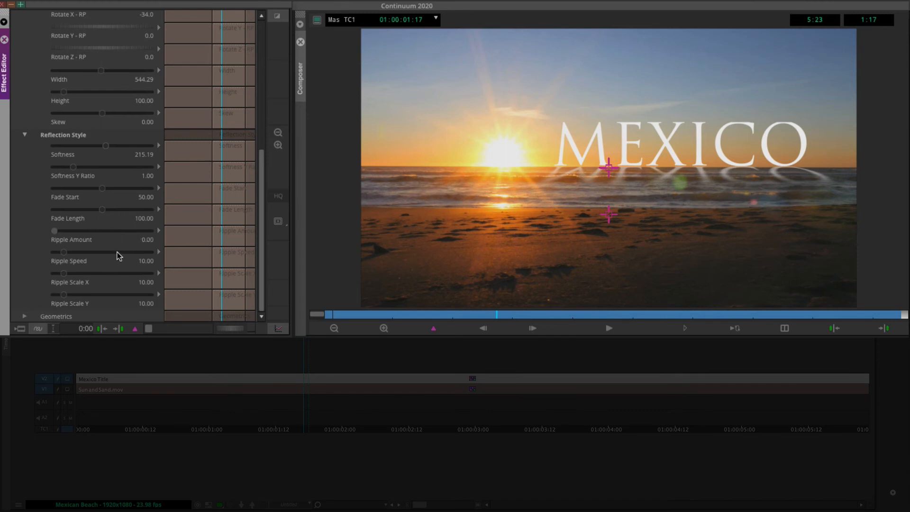
scroll("up", 3)
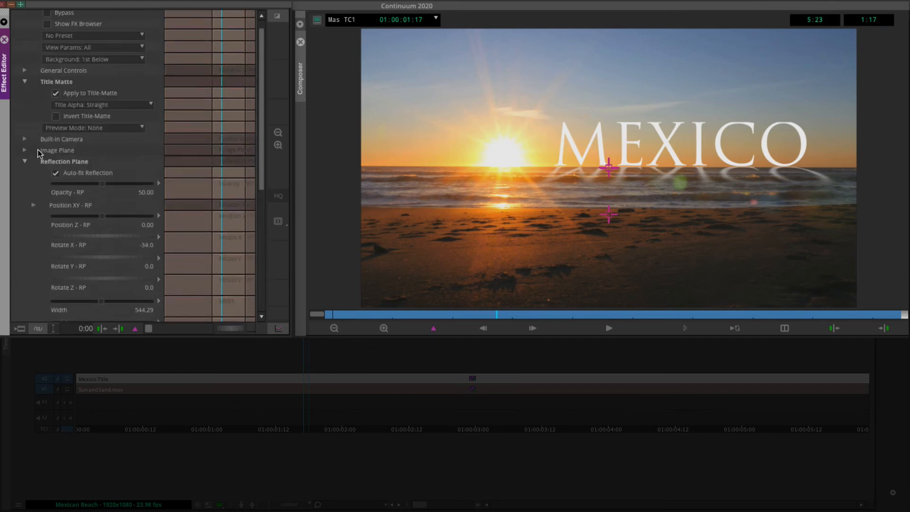
- Reset BCC Reflection to its default preset, leaving Auto-fit Reflection unchecked
left_click(93, 35)
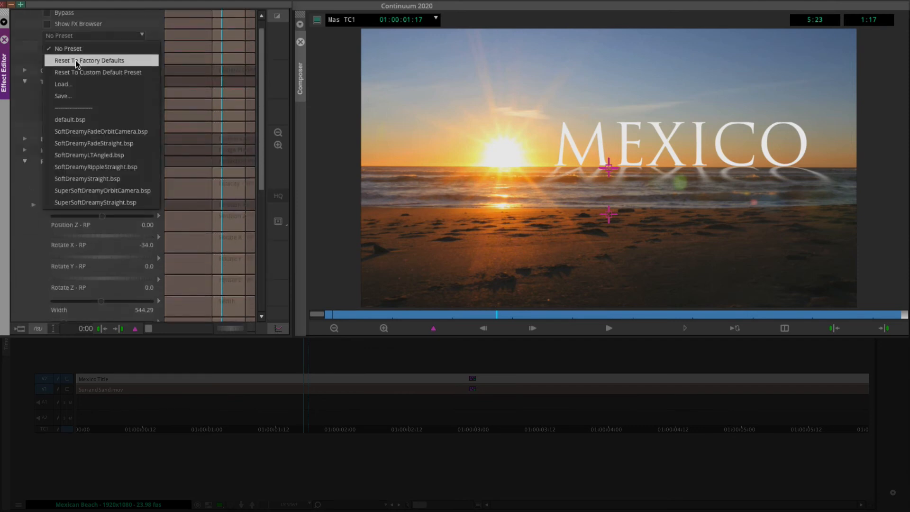
left_click(88, 60)
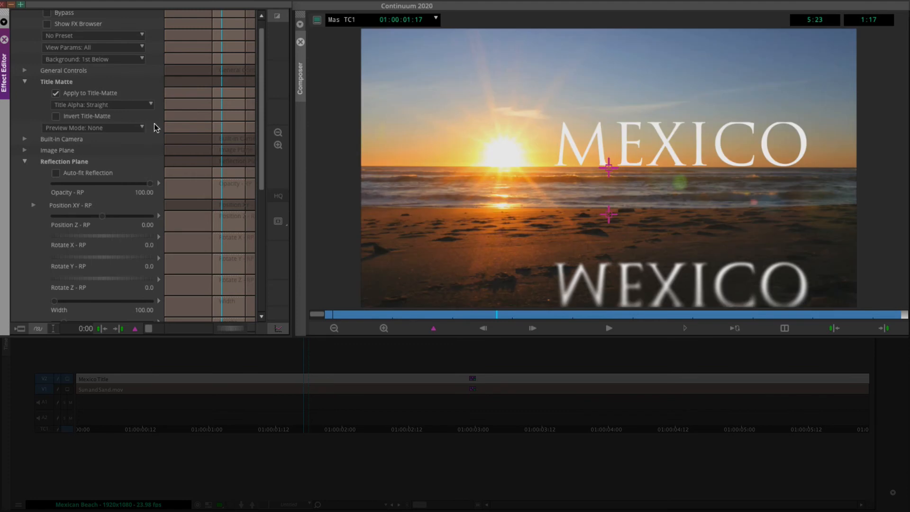
scroll("down", 3)
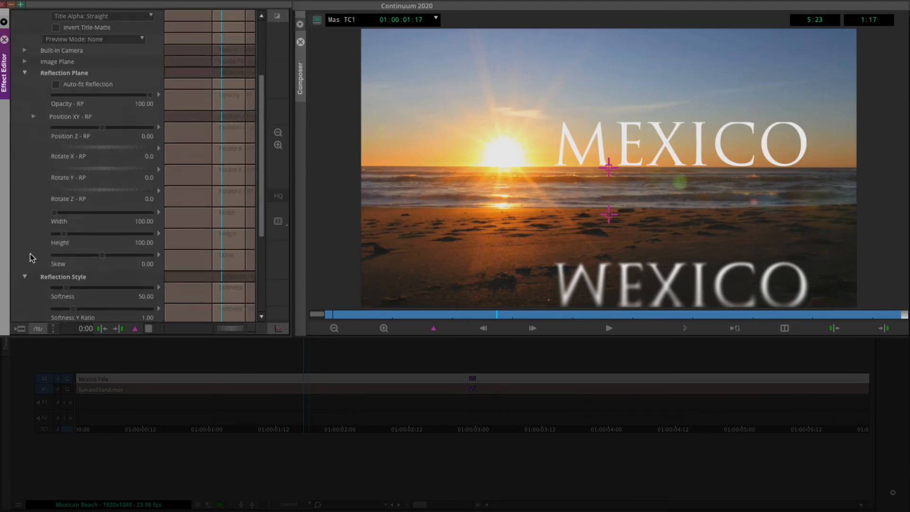
scroll("up", 3)
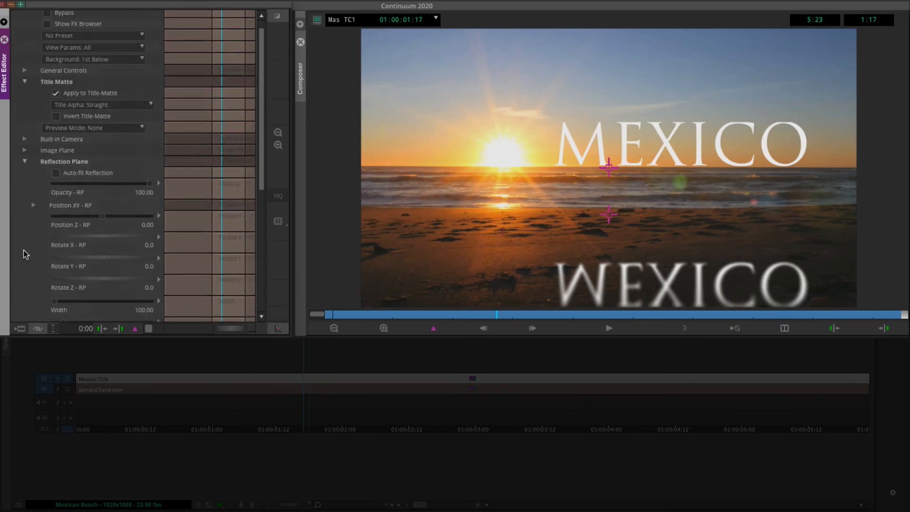
left_click(56, 172)
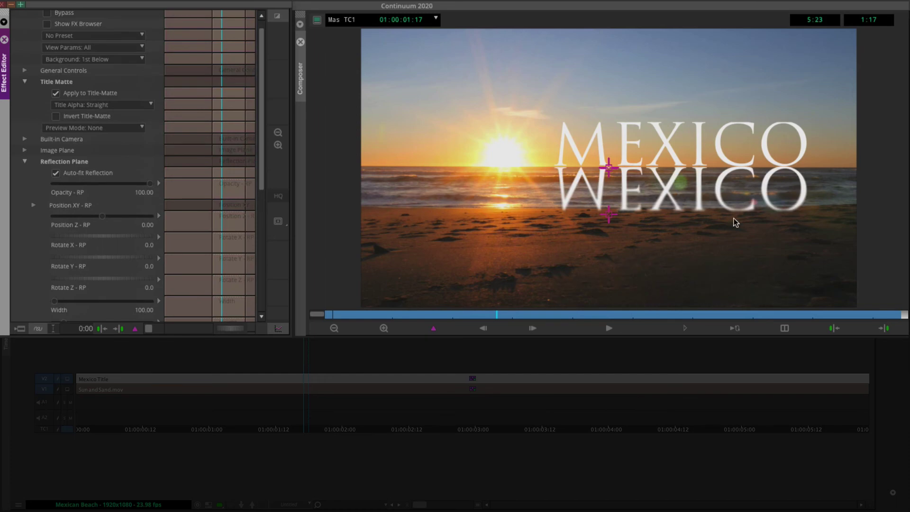
mouse_move(747, 169)
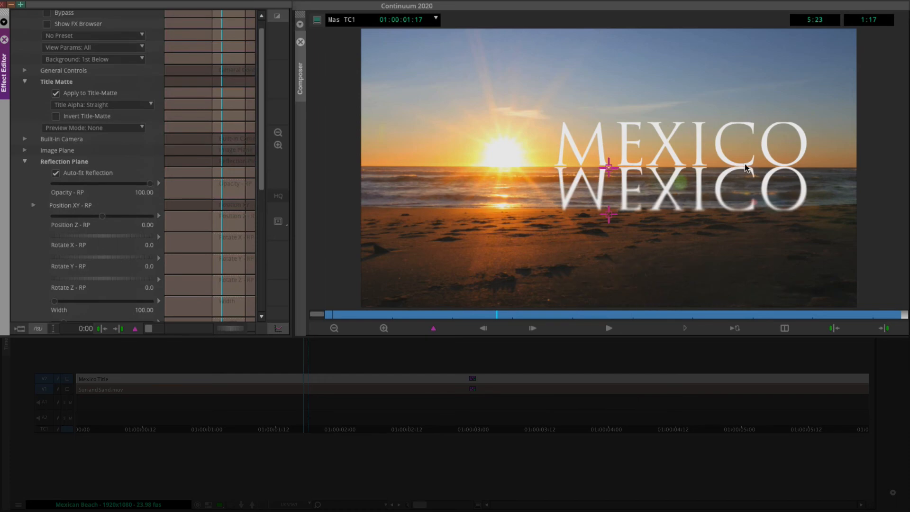
mouse_move(752, 179)
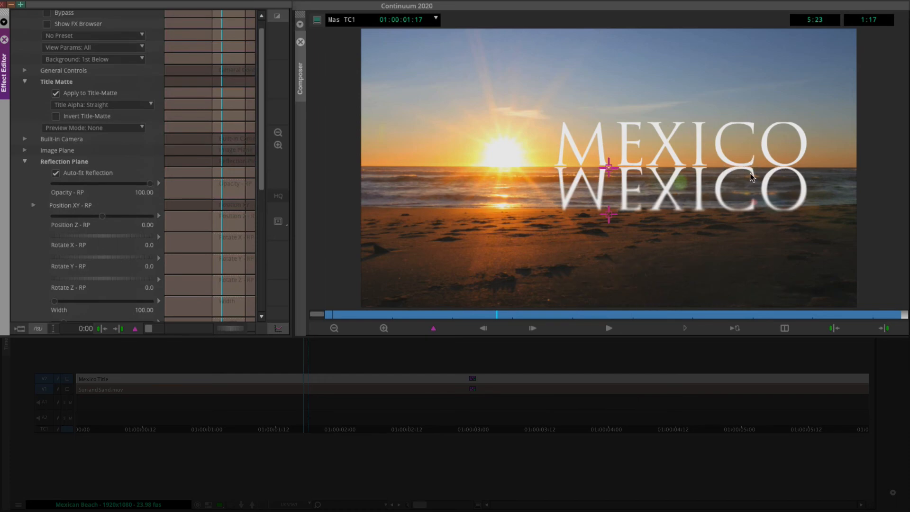
mouse_move(614, 176)
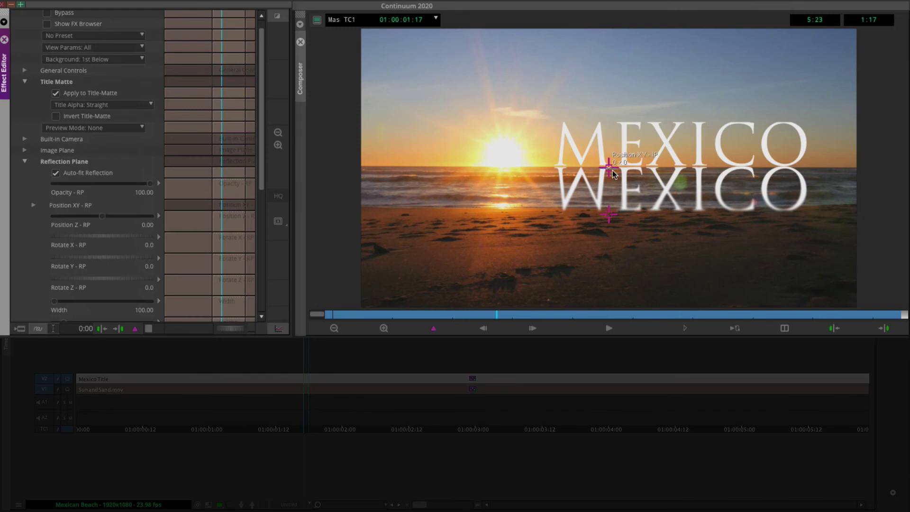
mouse_move(408, 186)
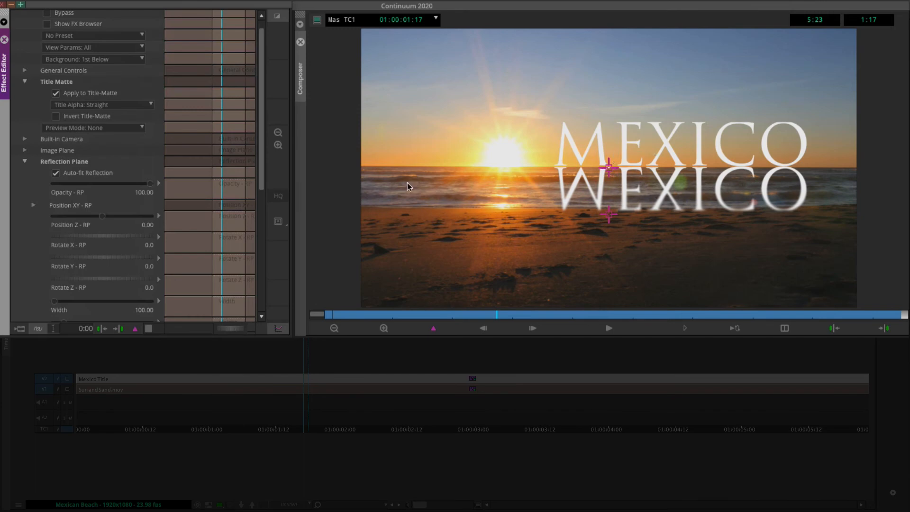
left_click(56, 173)
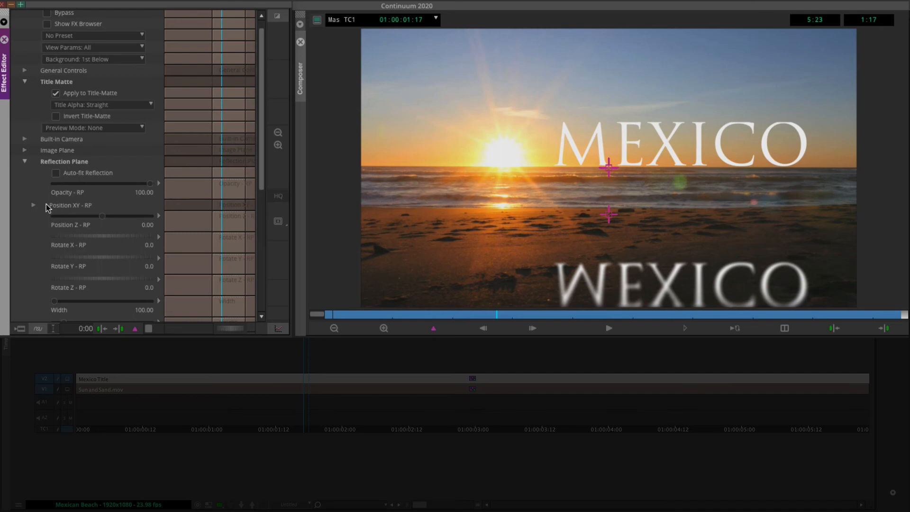
- Expand the reflection plane's Position XY - RP settings
left_click(34, 205)
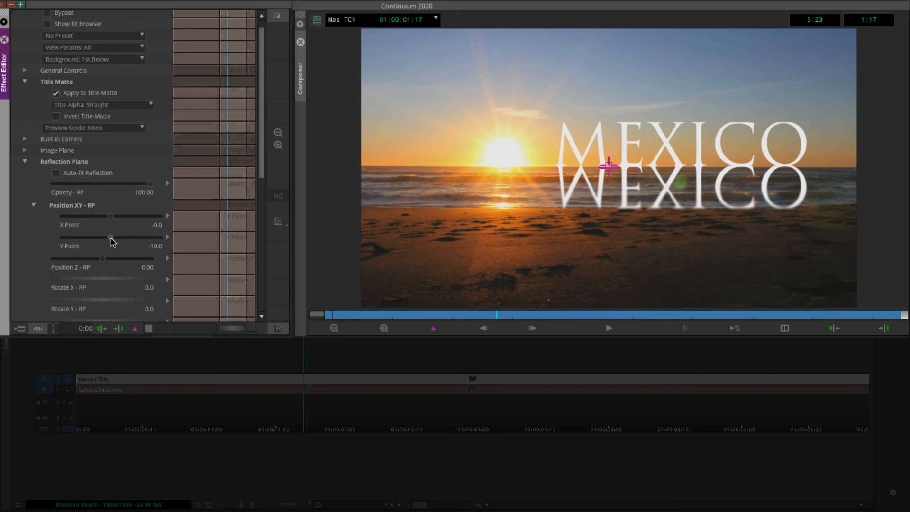
mouse_move(562, 174)
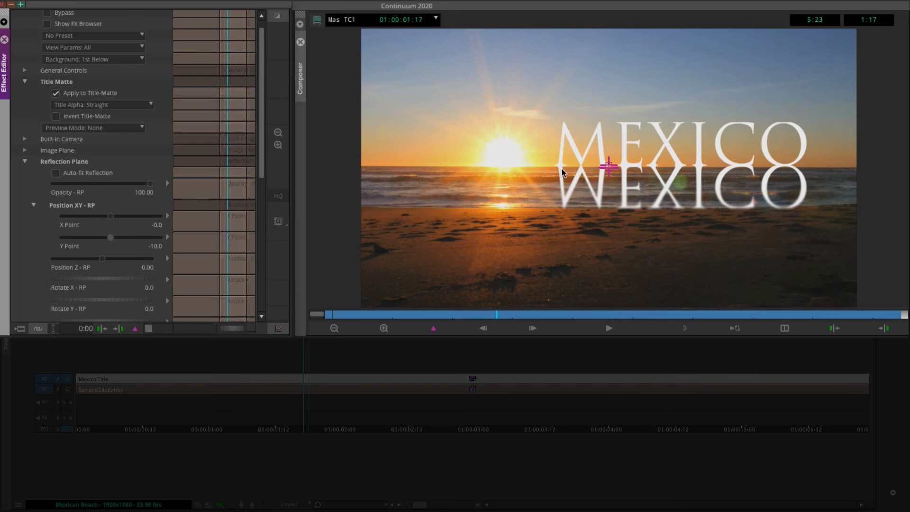
mouse_move(412, 208)
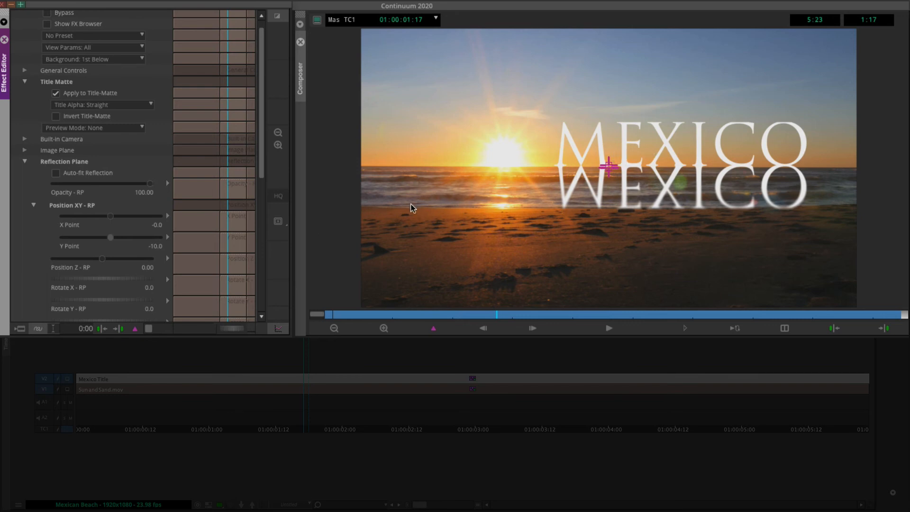
mouse_move(94, 283)
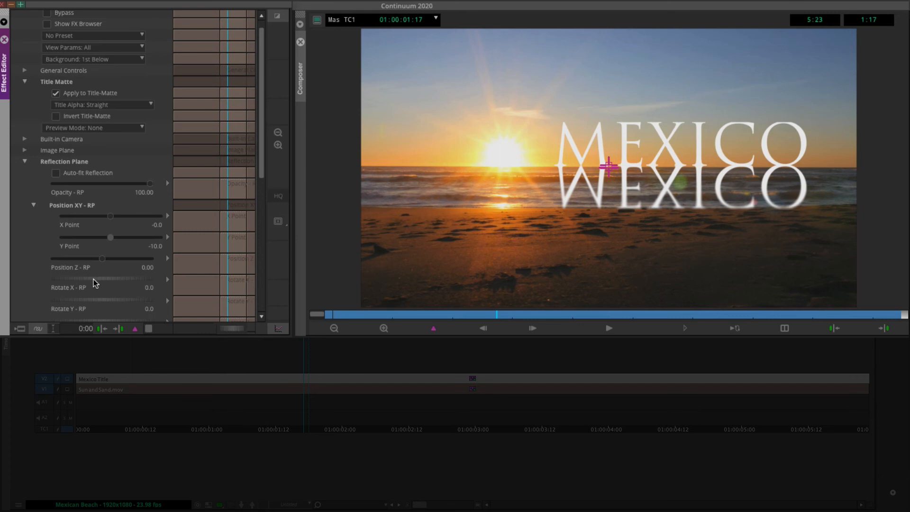
mouse_move(102, 283)
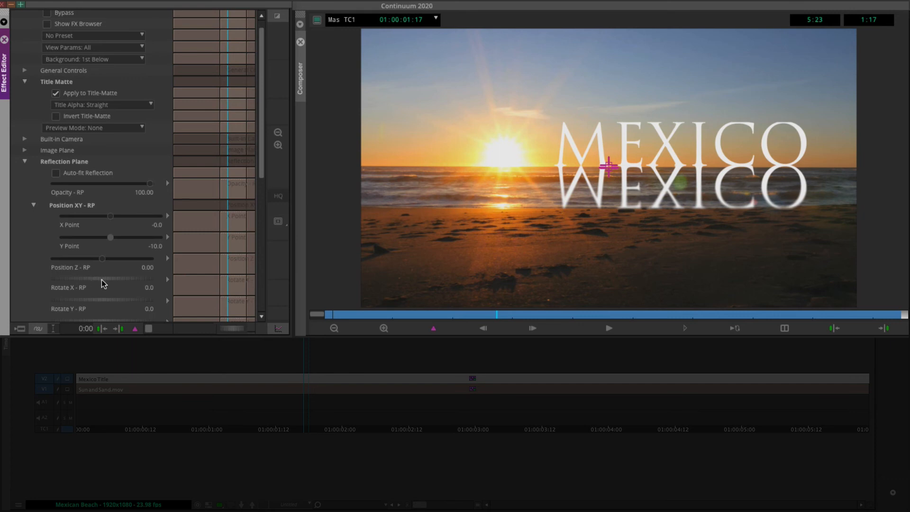
mouse_move(31, 109)
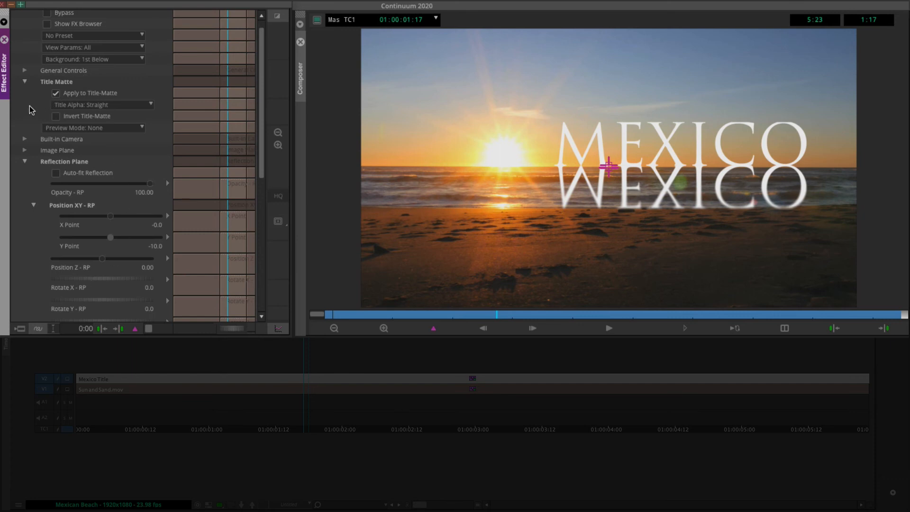
mouse_move(58, 40)
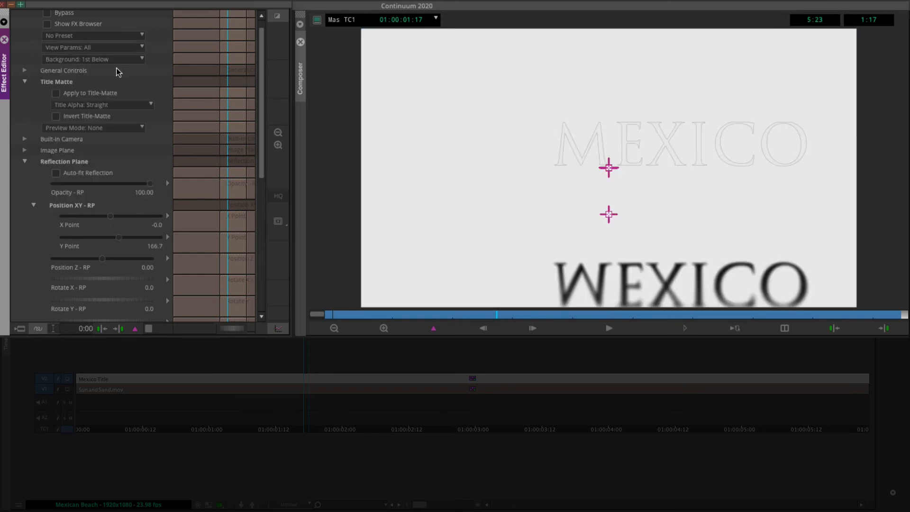
- Re-enable Apply to Title-Matte, set Y Point 88.5, Rotate X -34 and opacity 30
left_click(56, 93)
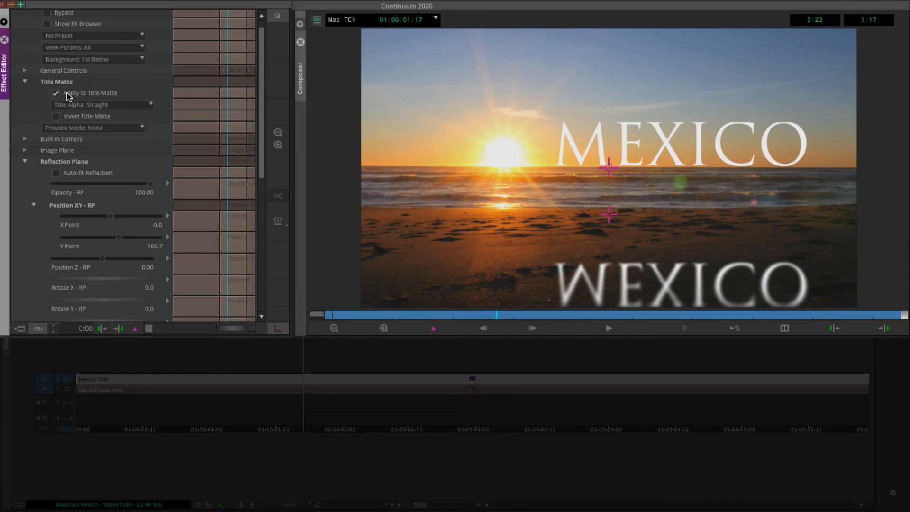
mouse_move(27, 244)
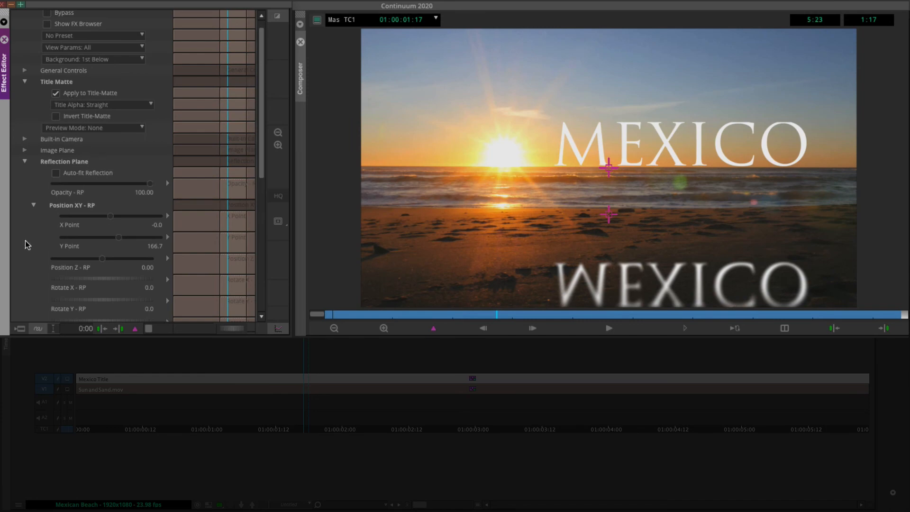
left_click_drag(119, 238, 118, 237)
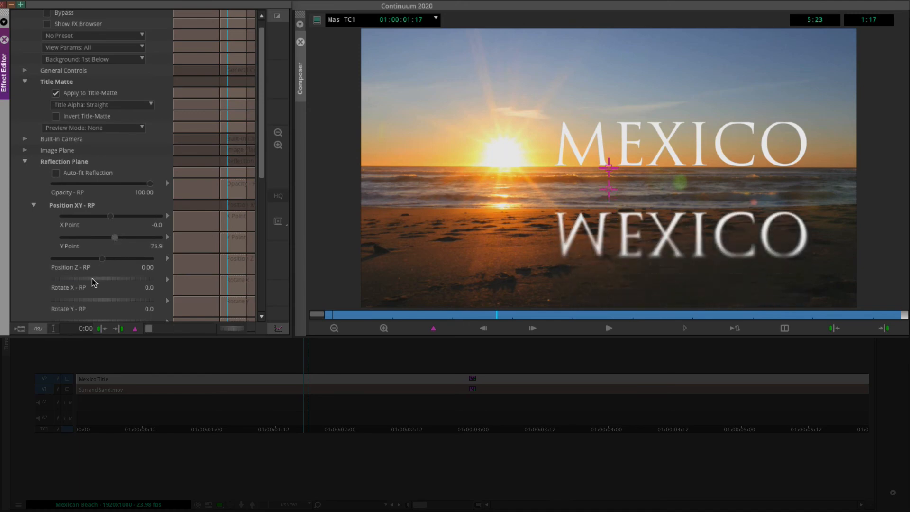
left_click_drag(116, 279, 75, 279)
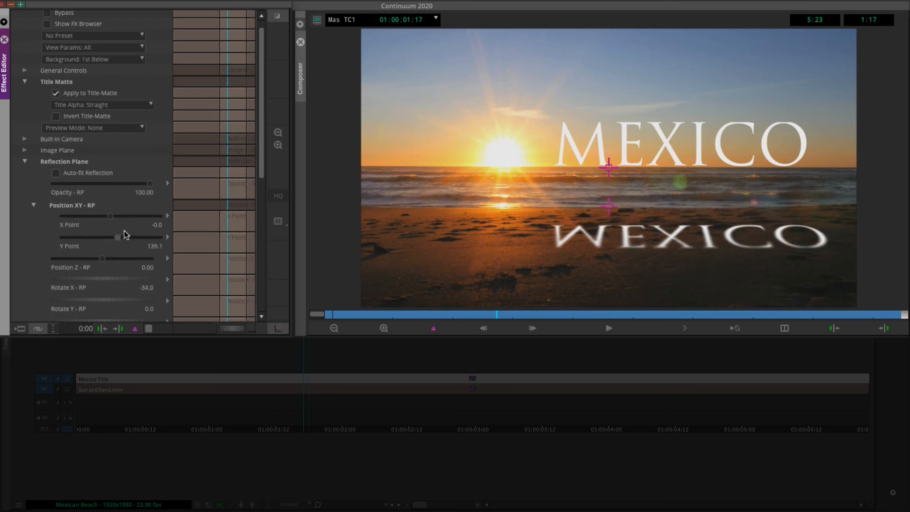
scroll("down", 3)
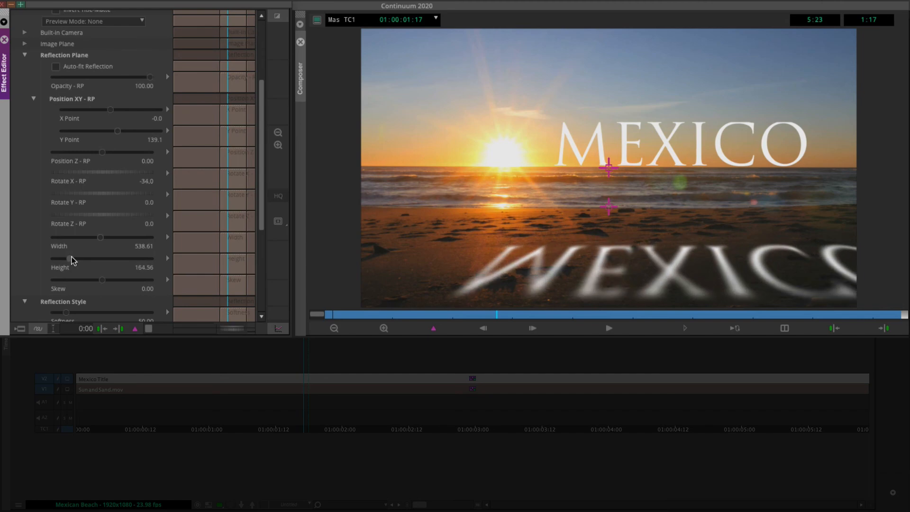
left_click_drag(118, 130, 114, 129)
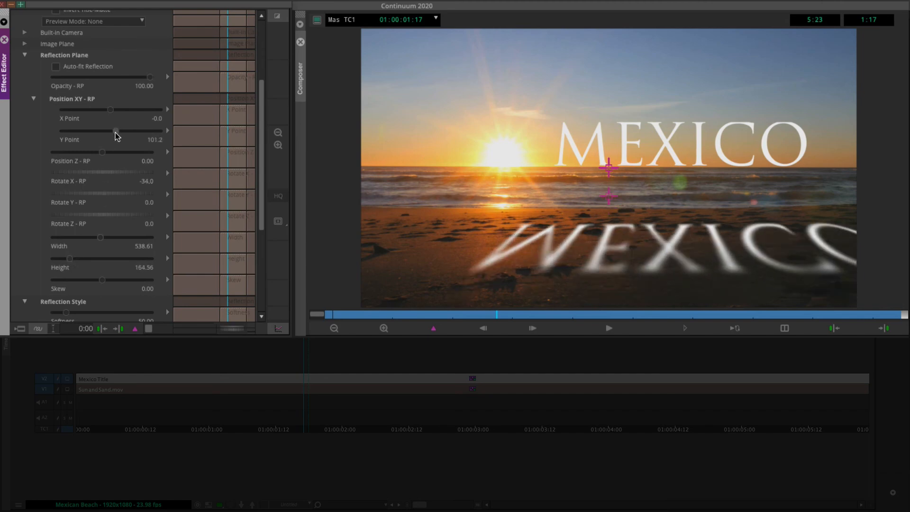
left_click_drag(116, 131, 102, 152)
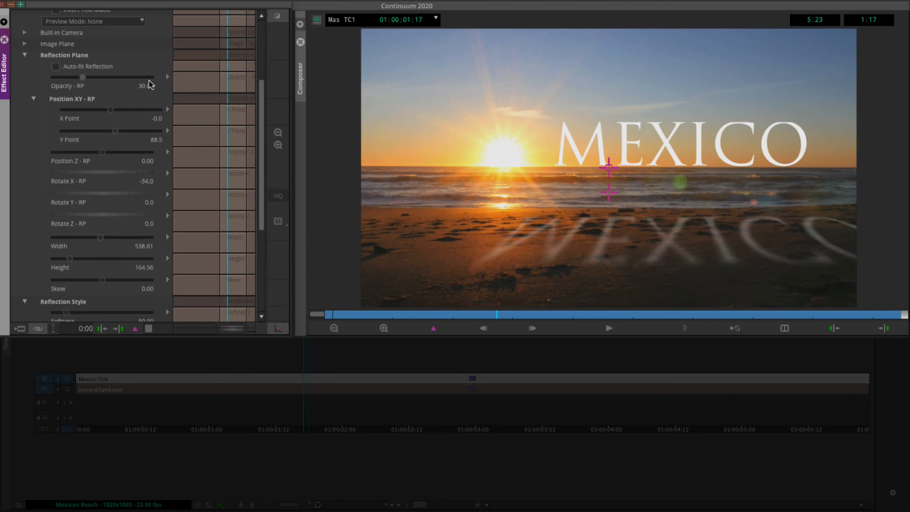
- Push reflection Softness up, then settle it near 76
scroll("down", 3)
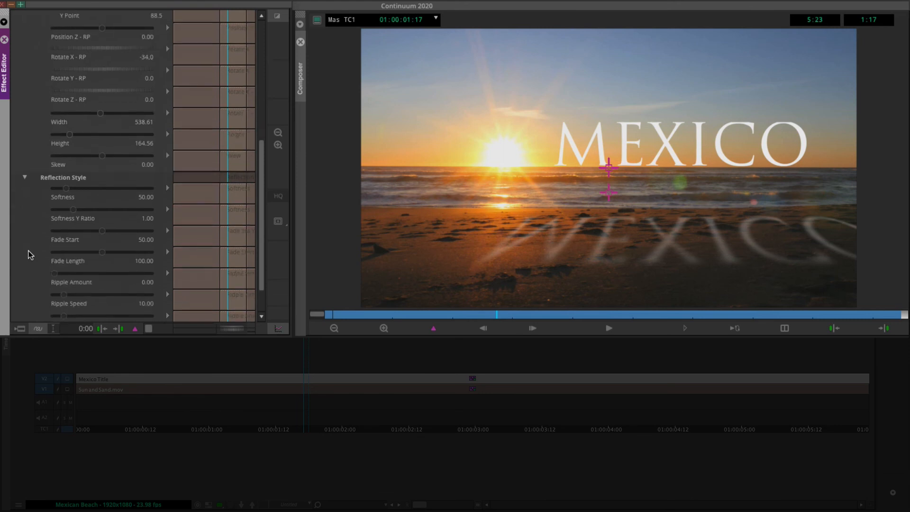
left_click_drag(67, 187, 81, 188)
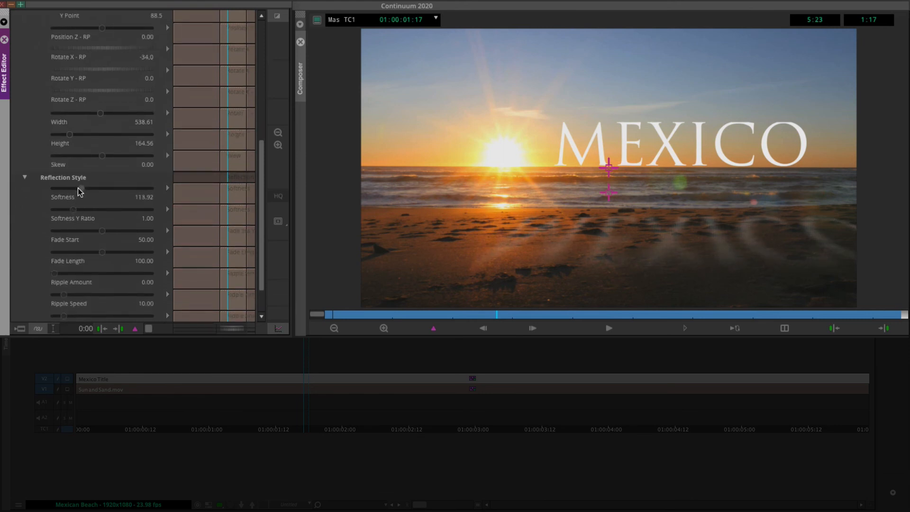
left_click_drag(81, 187, 72, 187)
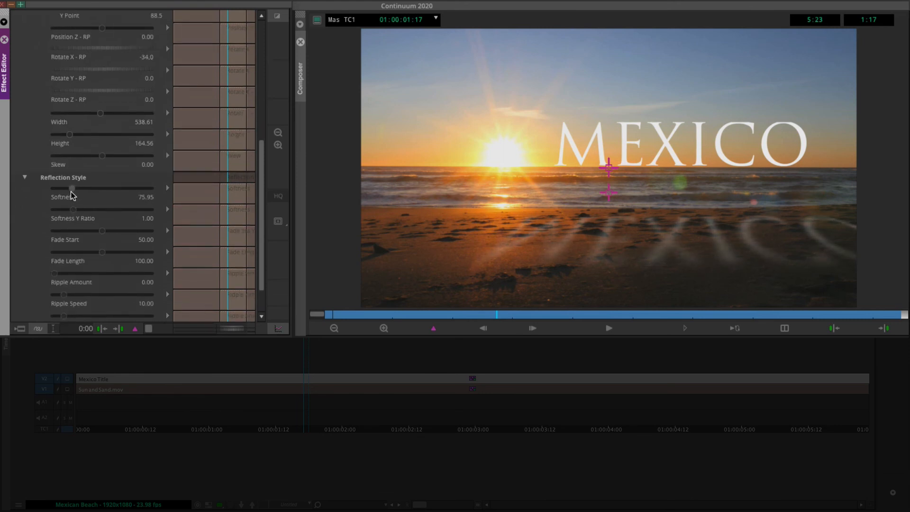
left_click_drag(72, 187, 69, 188)
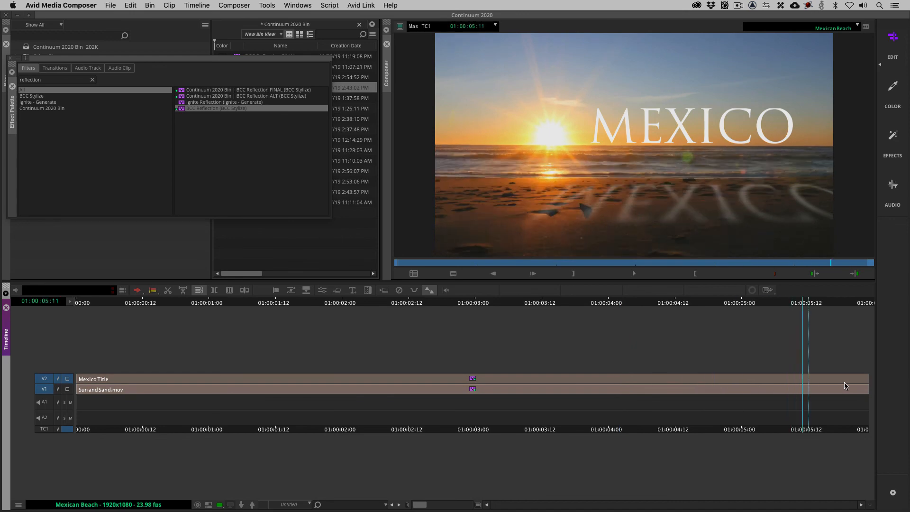
- Dismiss the effect search, open the BCC Reflection FINAL sequence and play it
left_click(372, 389)
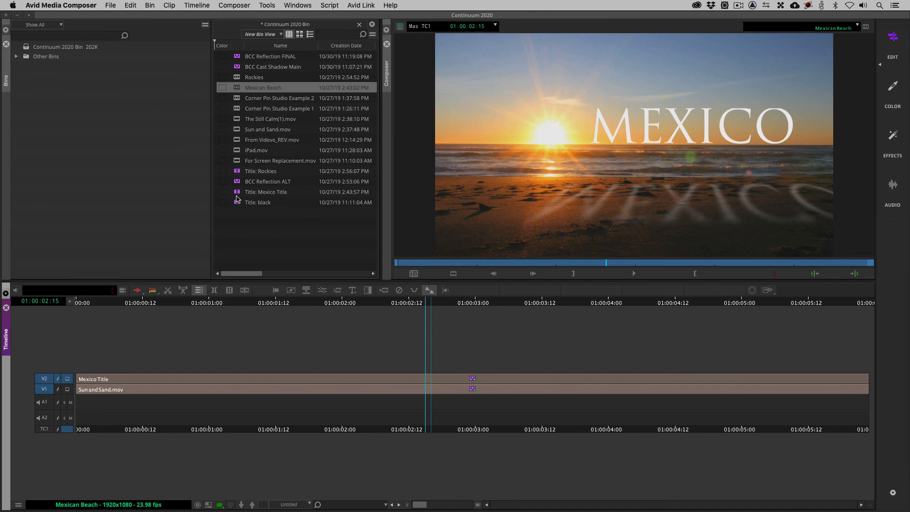
double_click(266, 192)
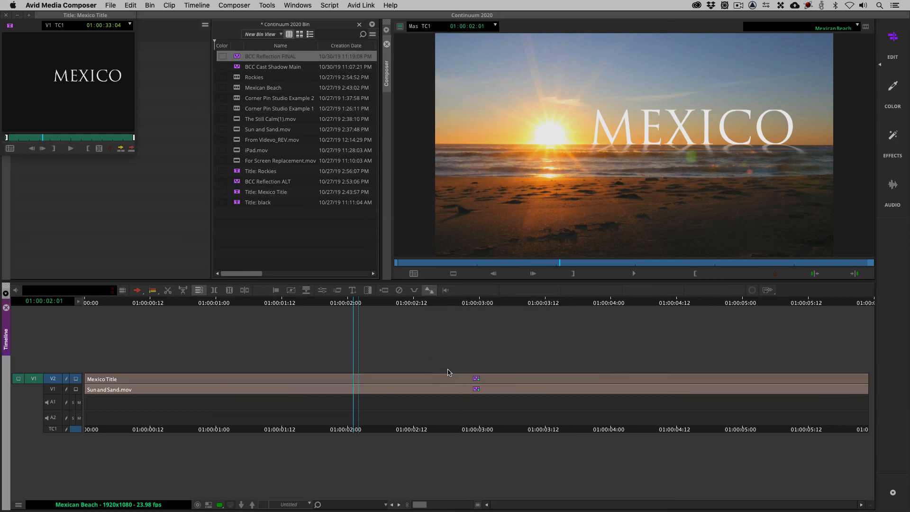
mouse_move(434, 331)
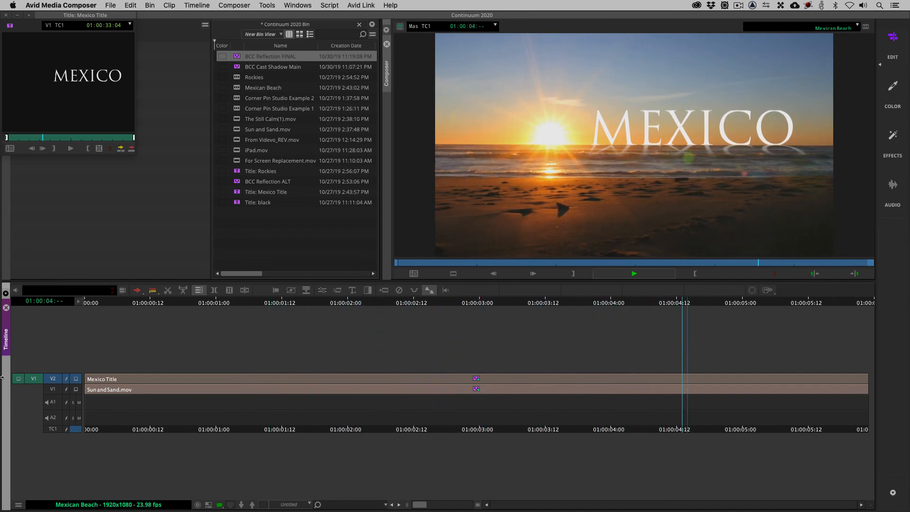
left_click(634, 273)
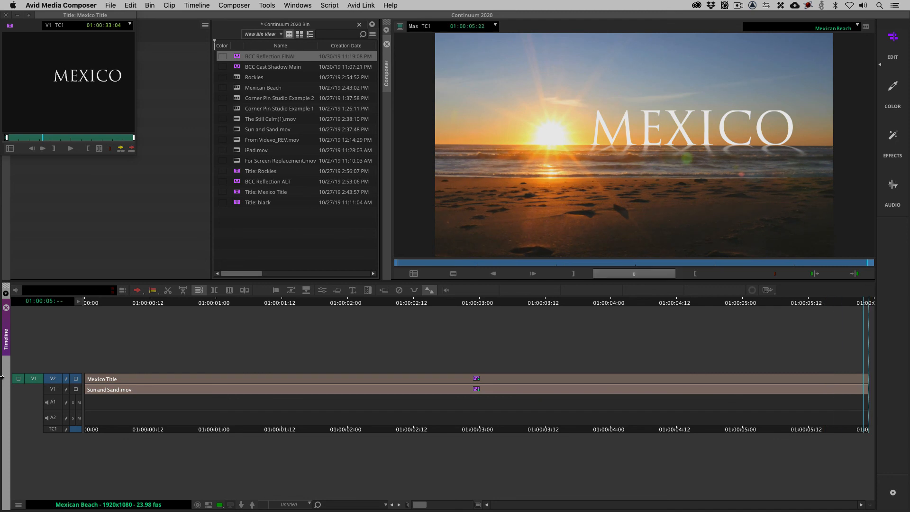